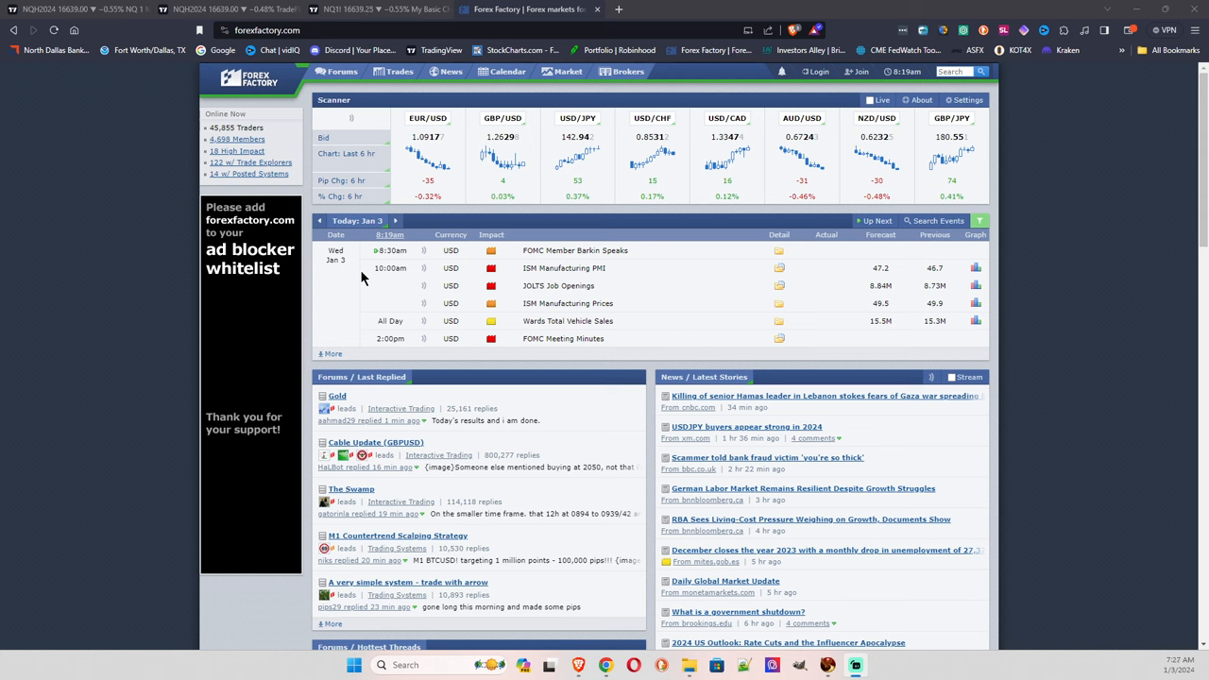
{"action": "mouse_move", "coordinate": [382, 249]}
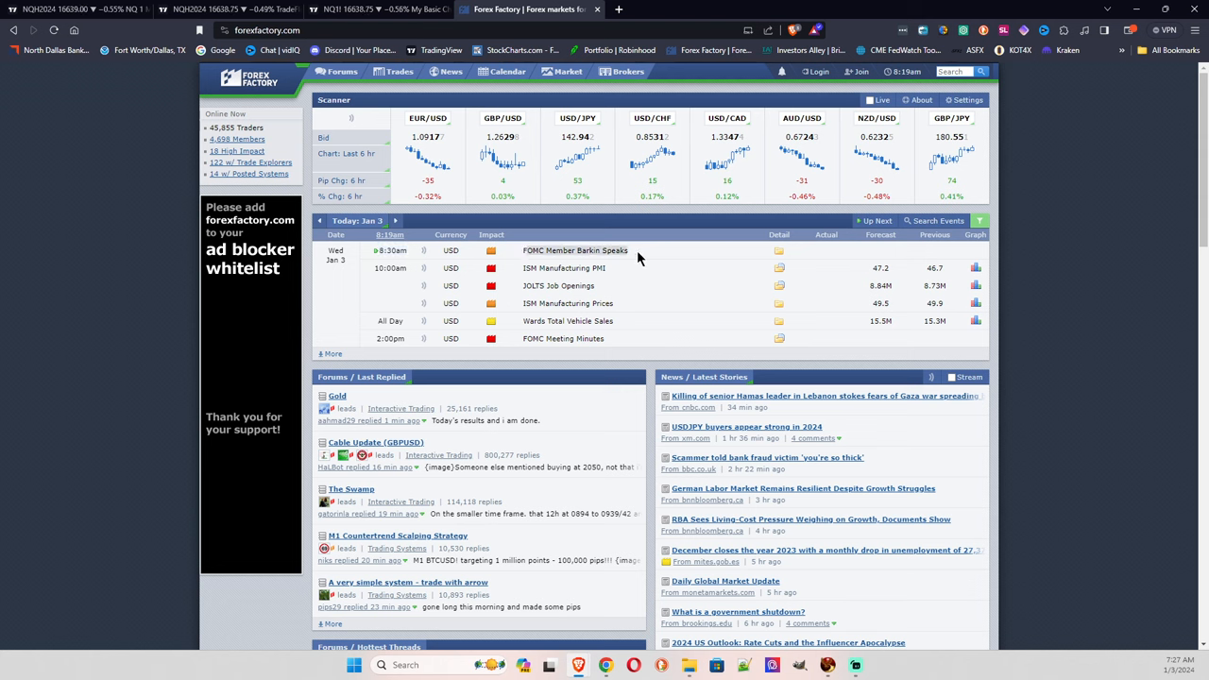
{"action": "mouse_move", "coordinate": [495, 261]}
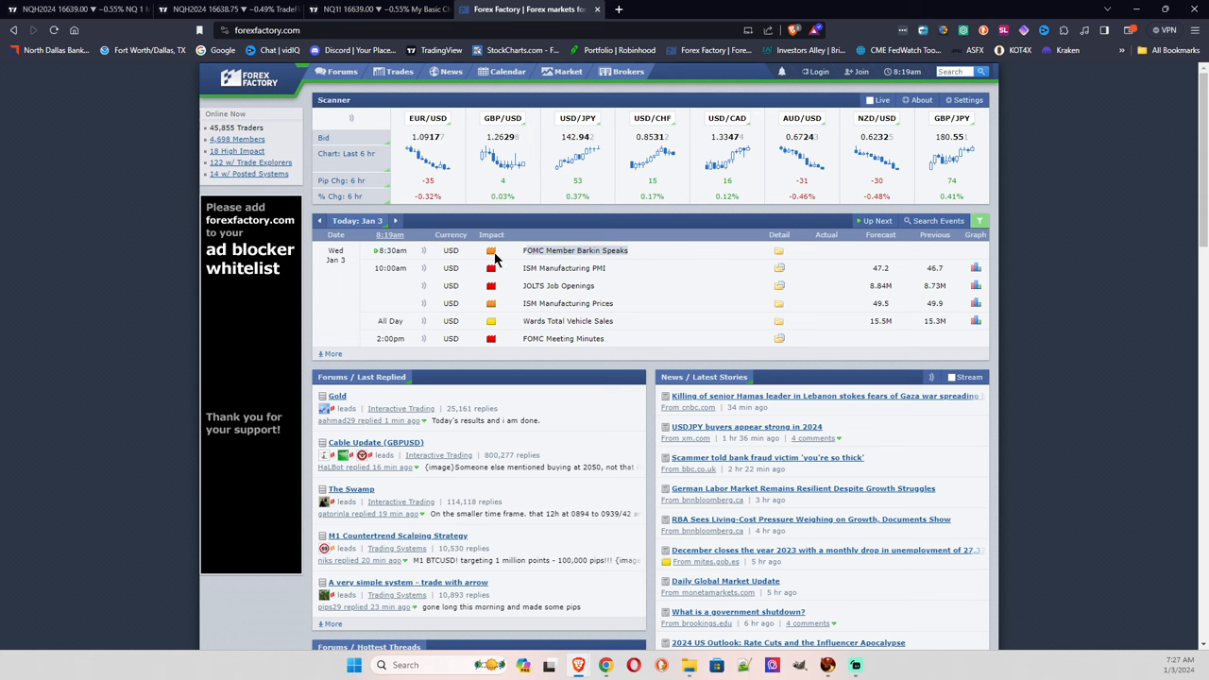
{"action": "mouse_move", "coordinate": [491, 268]}
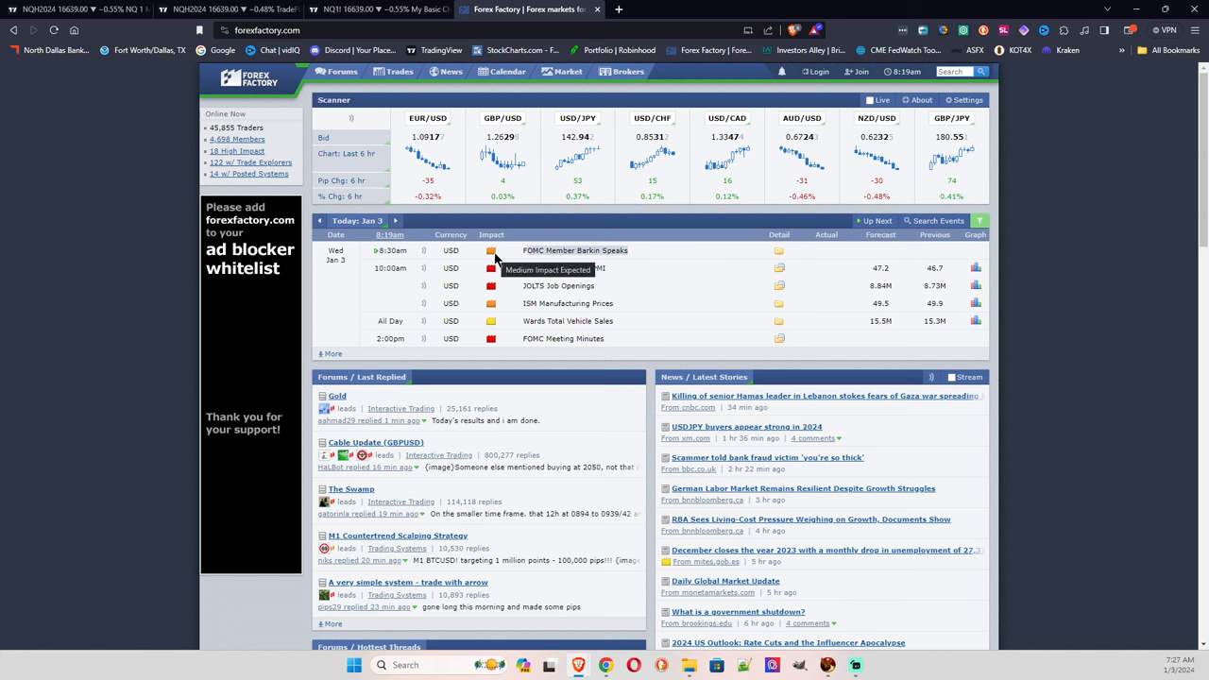
{"action": "mouse_move", "coordinate": [601, 283]}
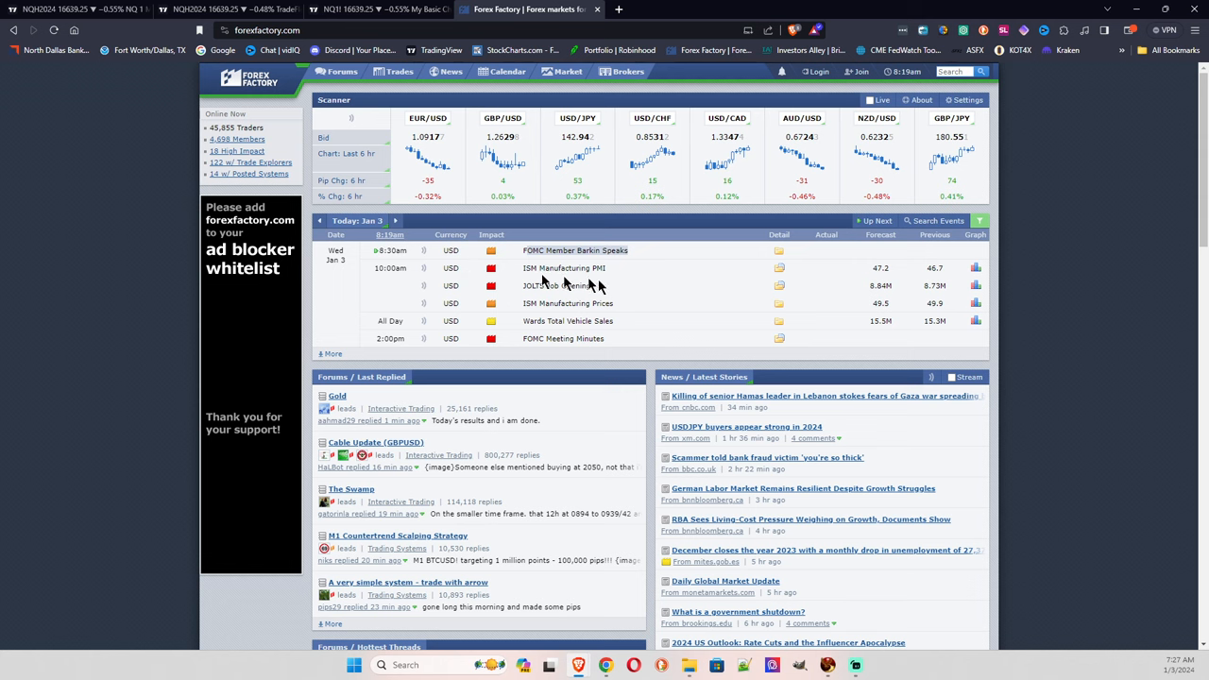
{"action": "mouse_move", "coordinate": [574, 268]}
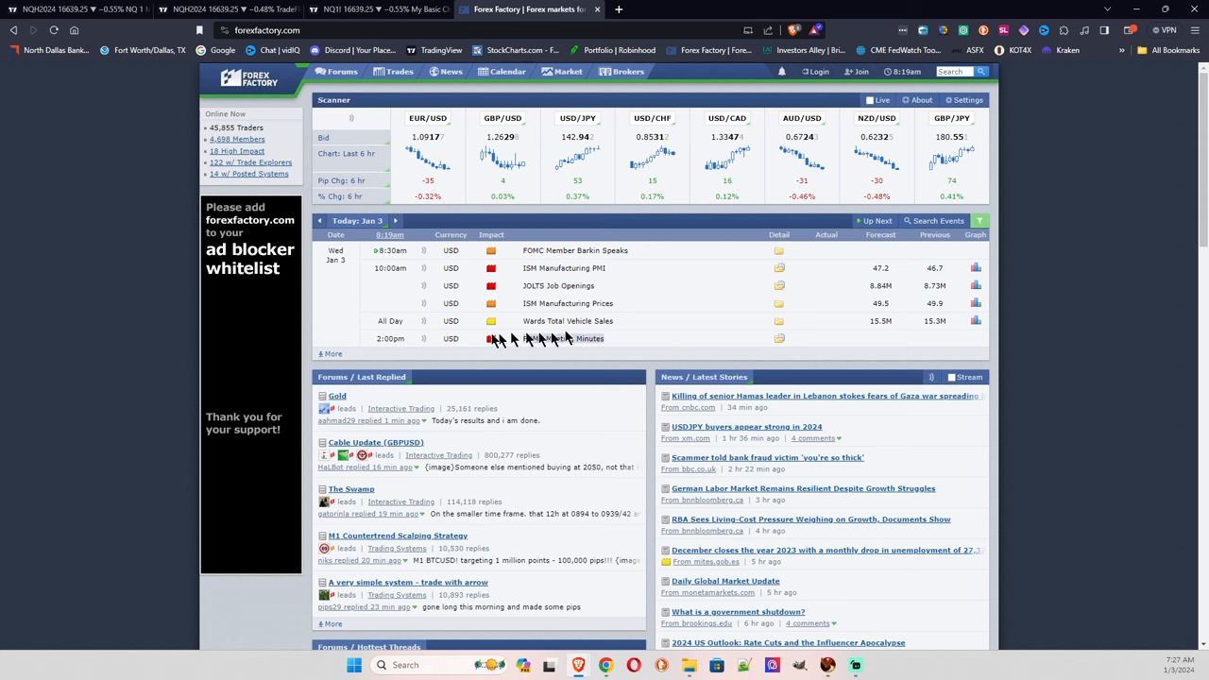
{"action": "mouse_move", "coordinate": [475, 340]}
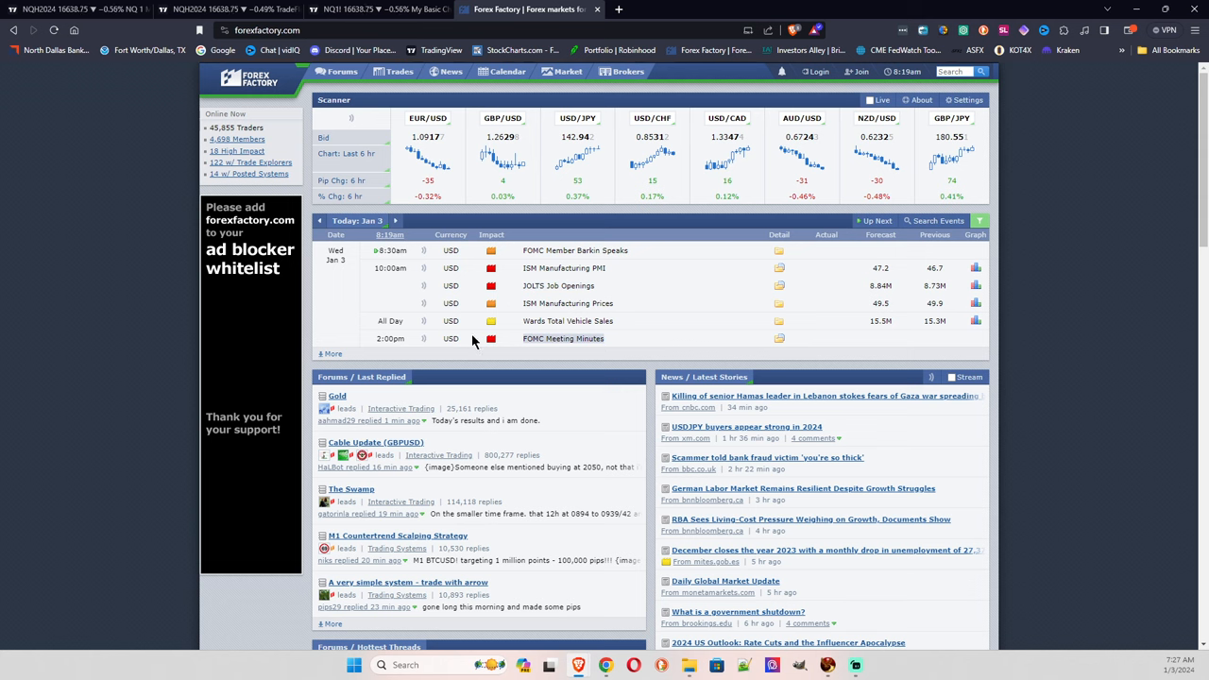
{"action": "mouse_move", "coordinate": [514, 348]}
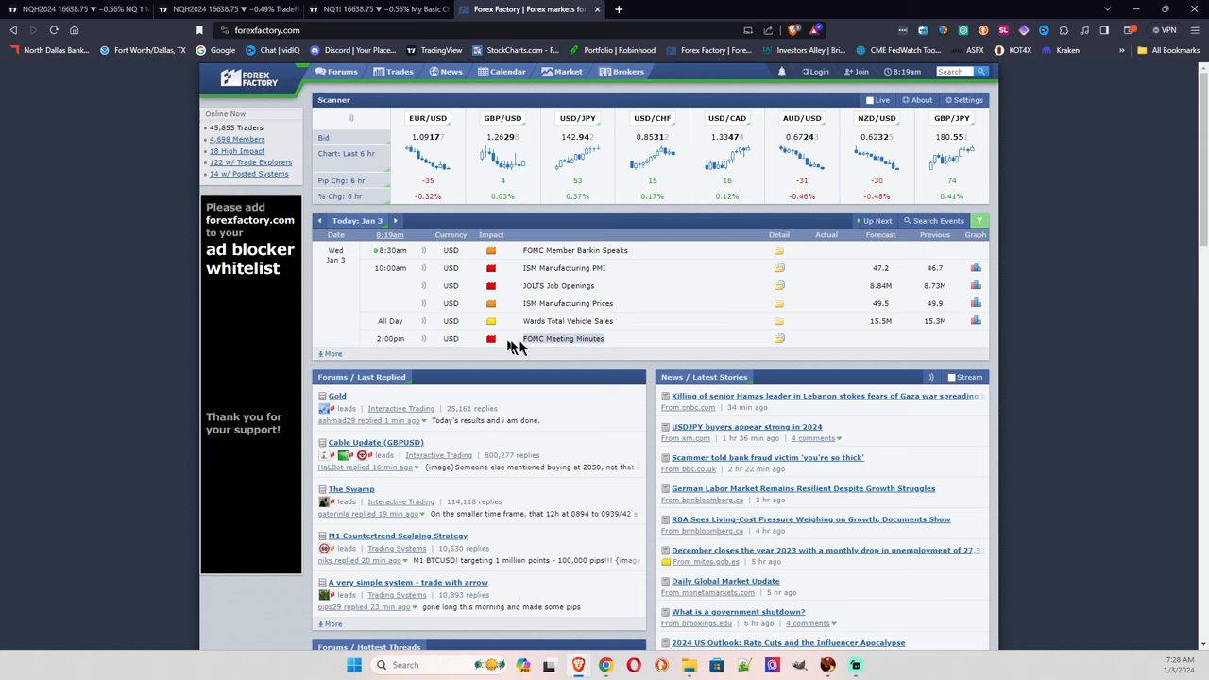
{"action": "mouse_move", "coordinate": [520, 347]}
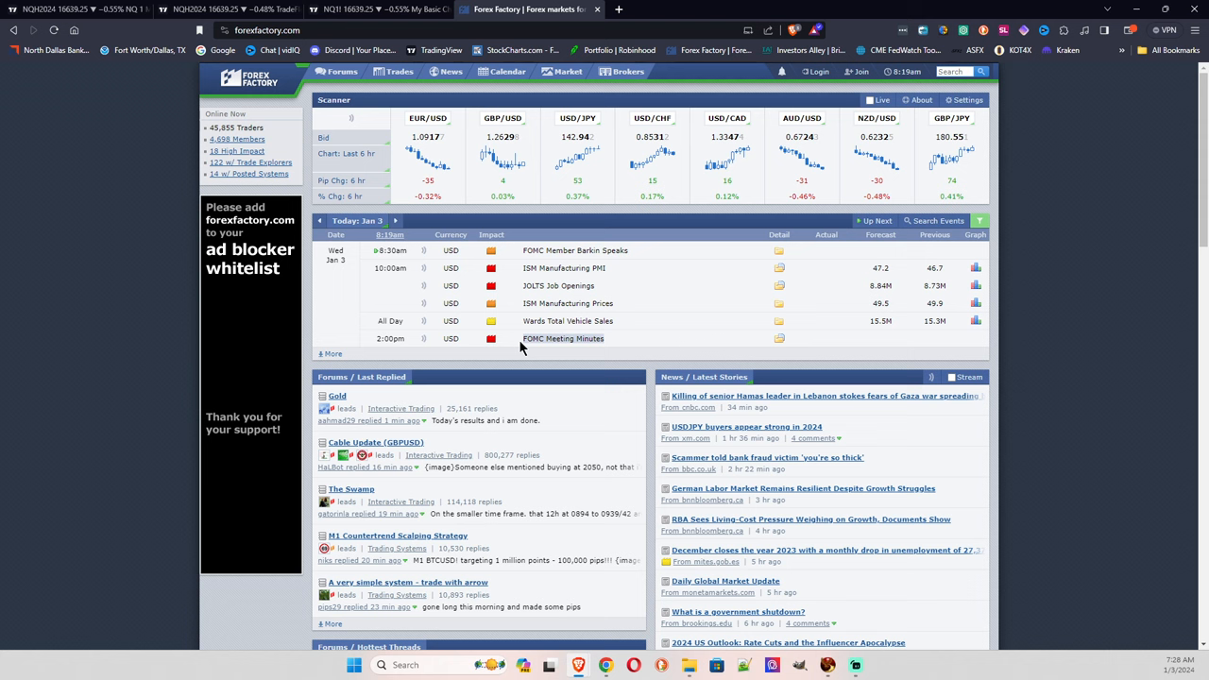
{"action": "mouse_move", "coordinate": [620, 348]}
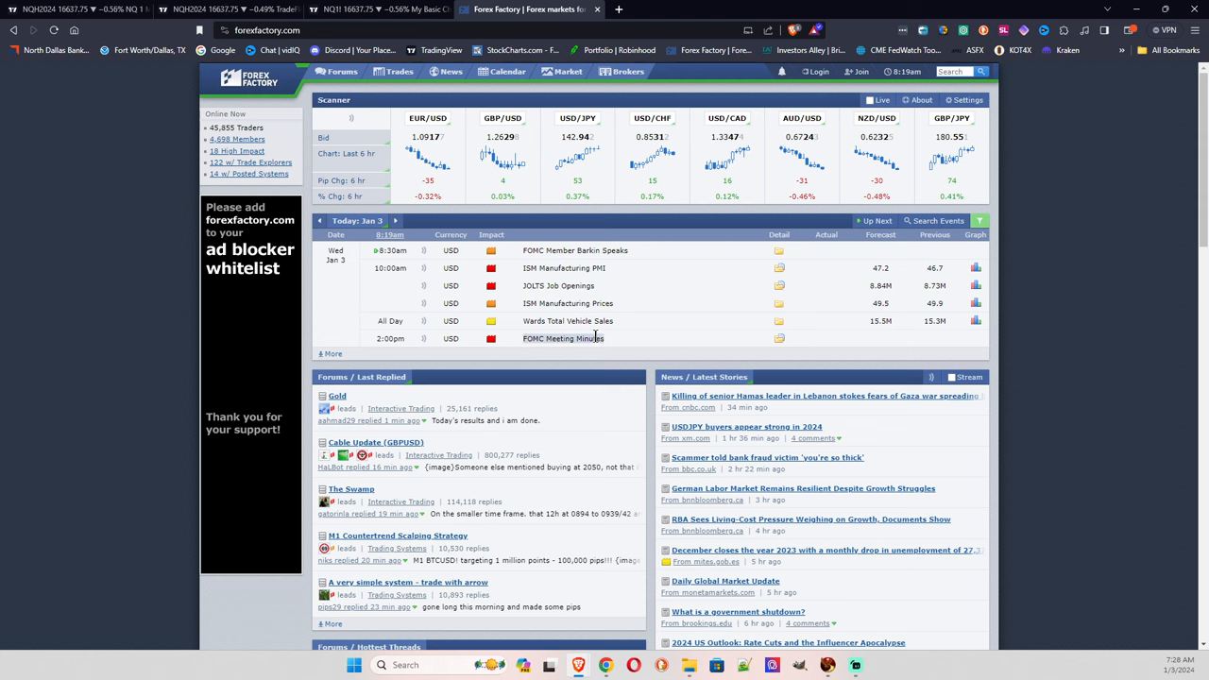
{"action": "mouse_move", "coordinate": [614, 344]}
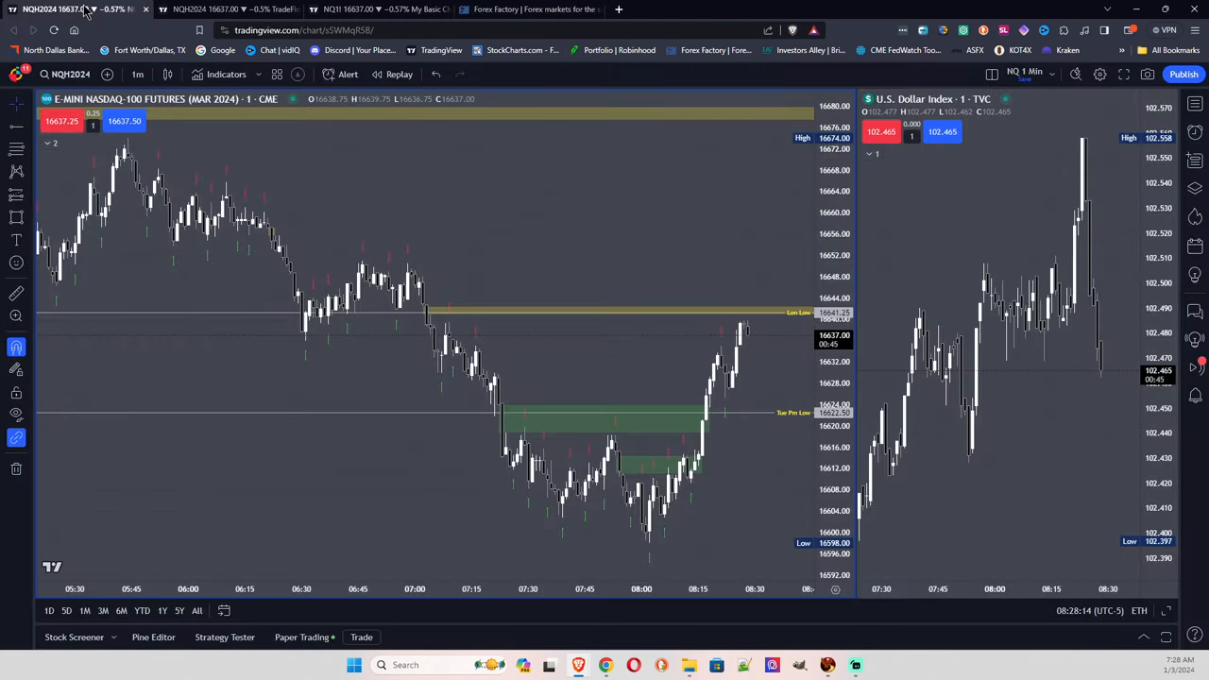
{"action": "mouse_move", "coordinate": [269, 229]}
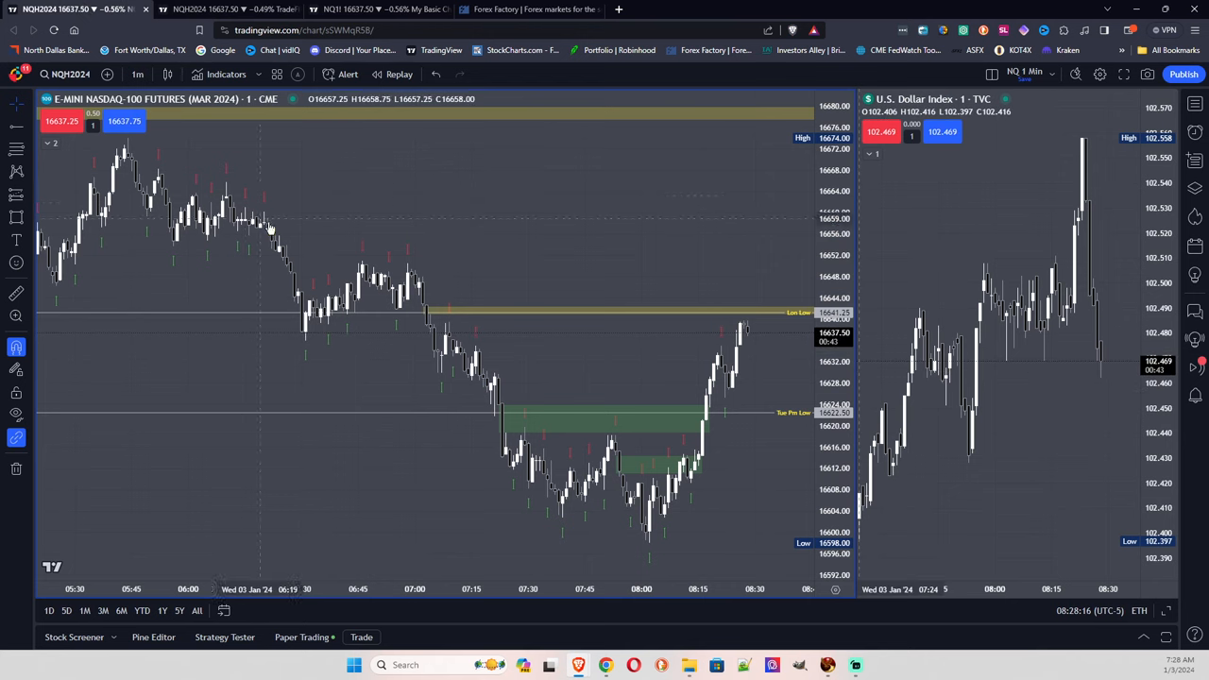
{"action": "mouse_move", "coordinate": [401, 234]}
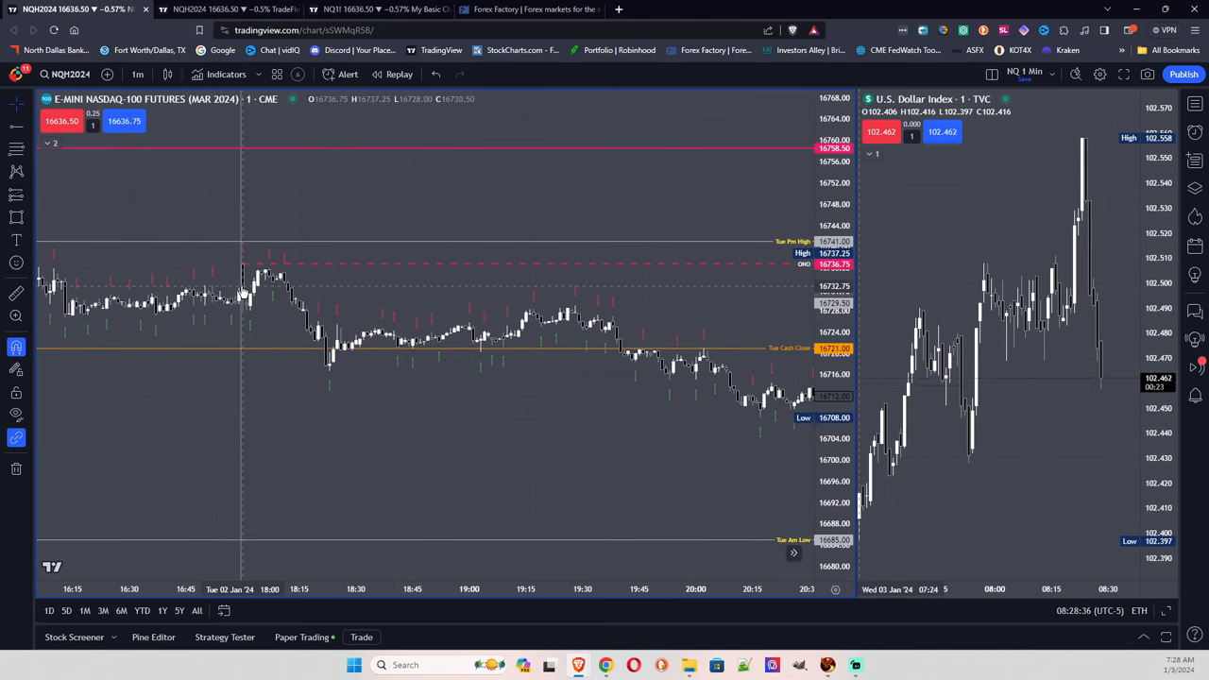
{"action": "mouse_move", "coordinate": [242, 269]}
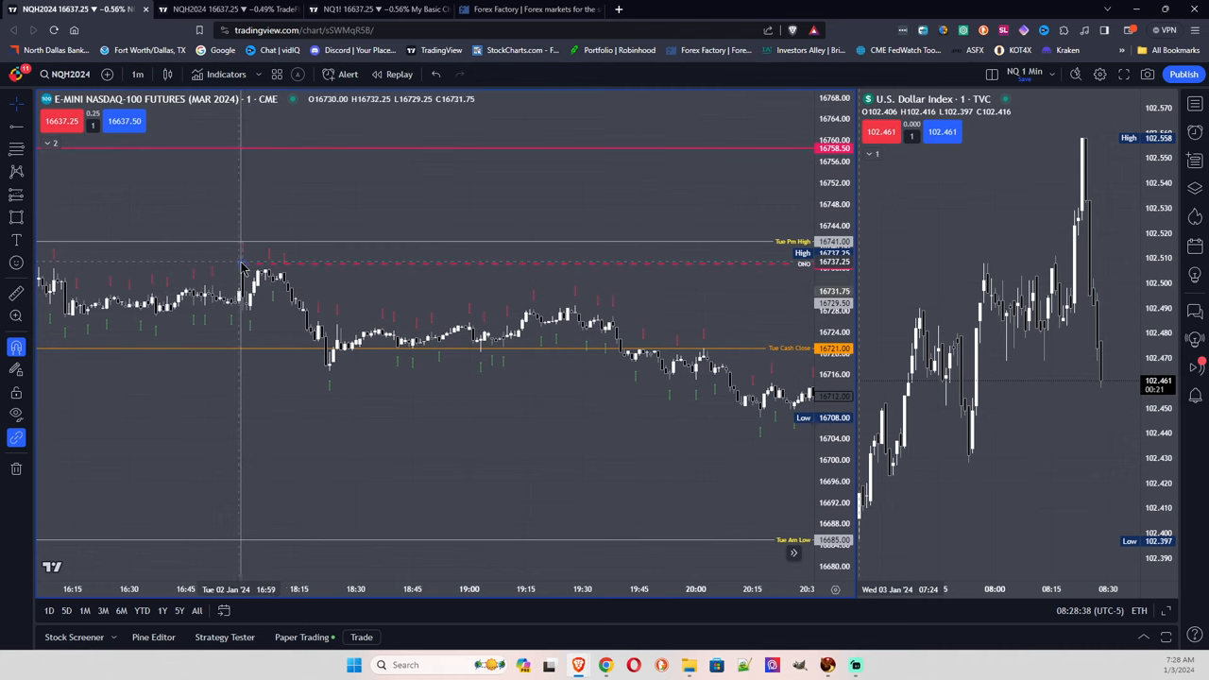
{"action": "mouse_move", "coordinate": [236, 263]}
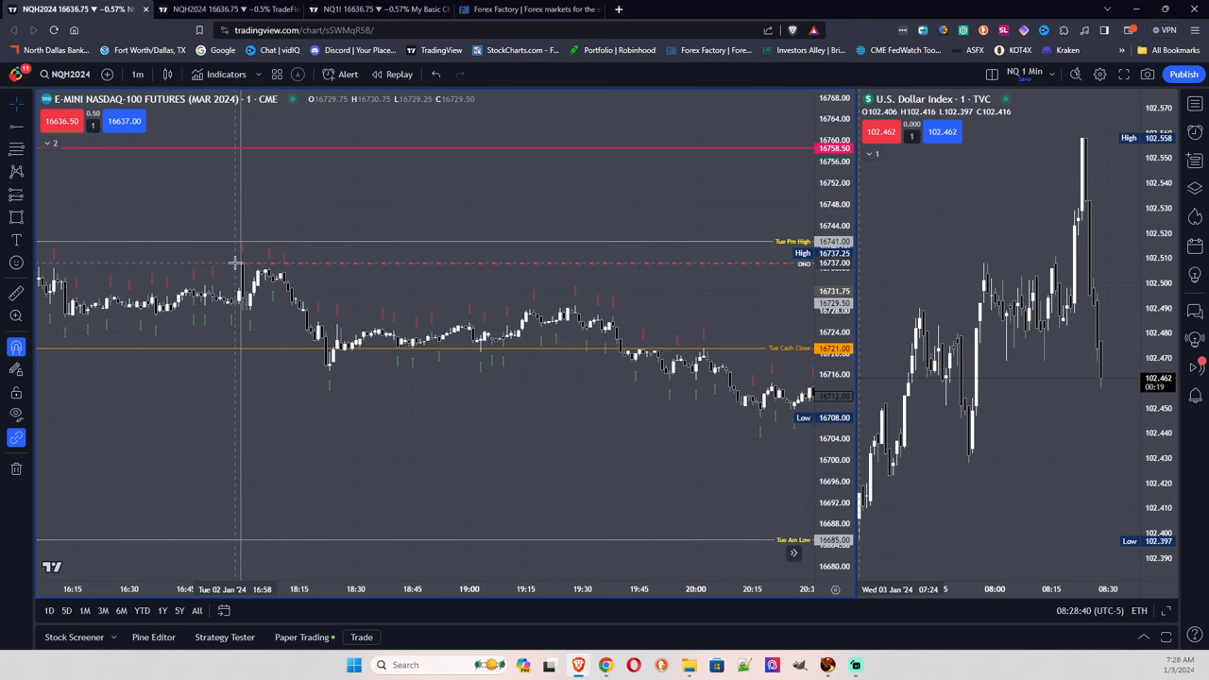
{"action": "mouse_move", "coordinate": [803, 274]}
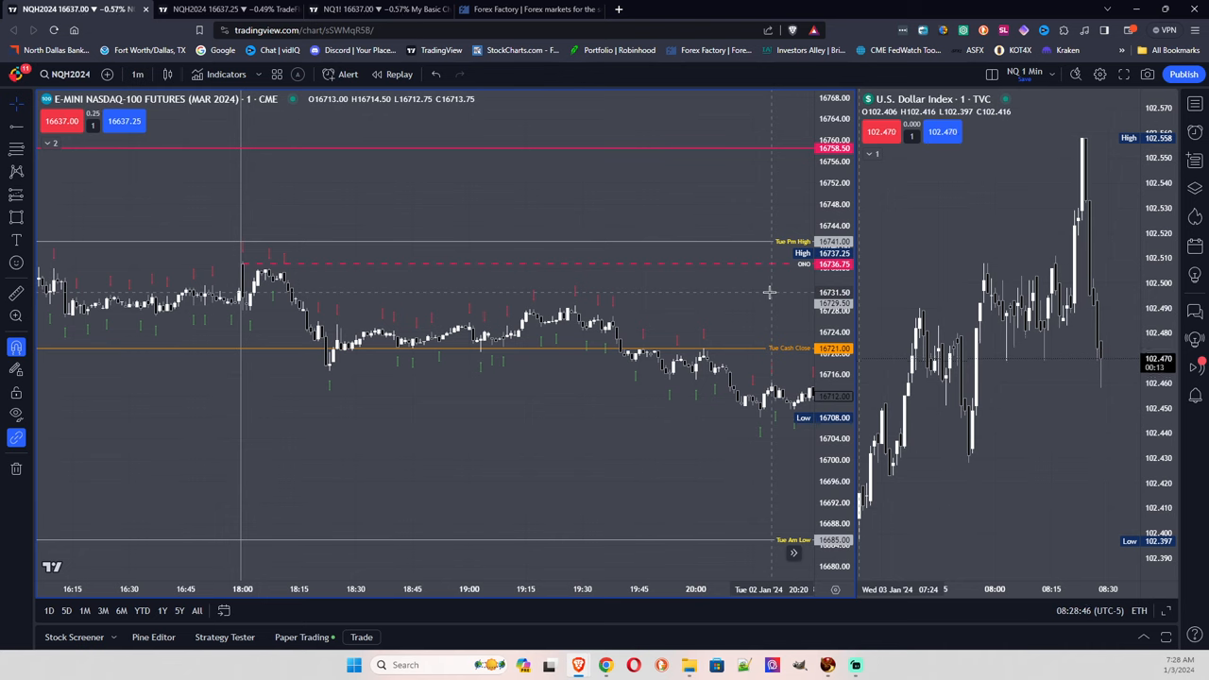
{"action": "mouse_move", "coordinate": [759, 302]}
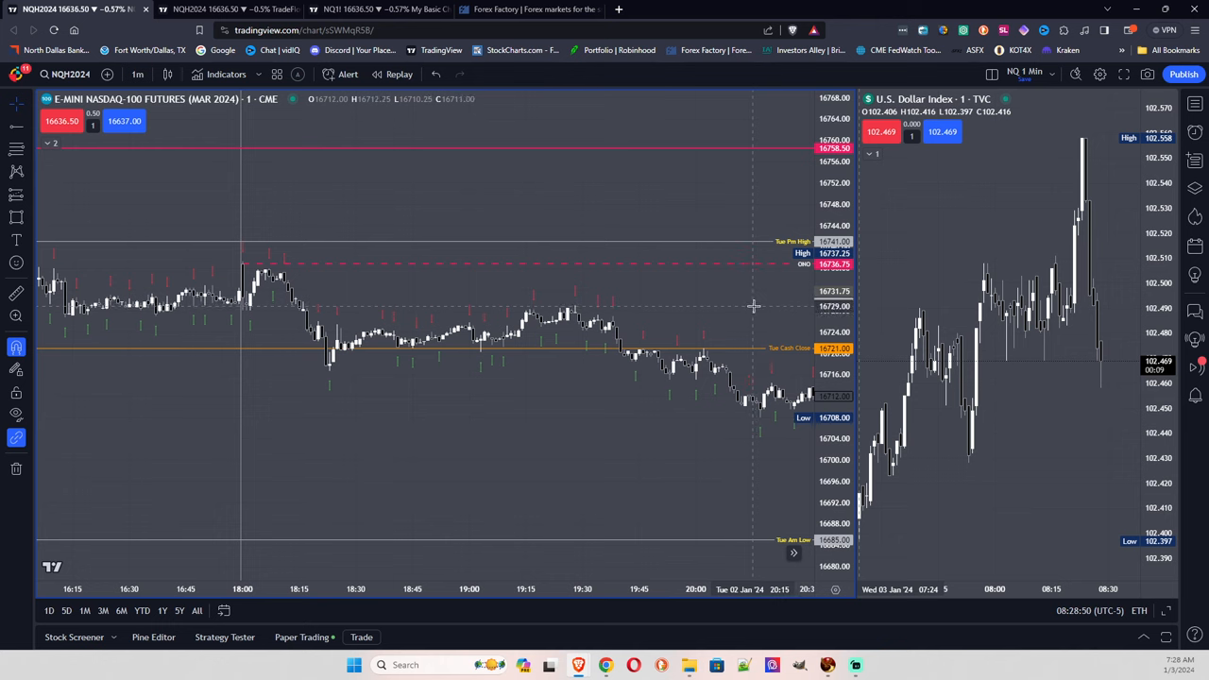
{"action": "mouse_move", "coordinate": [582, 249]}
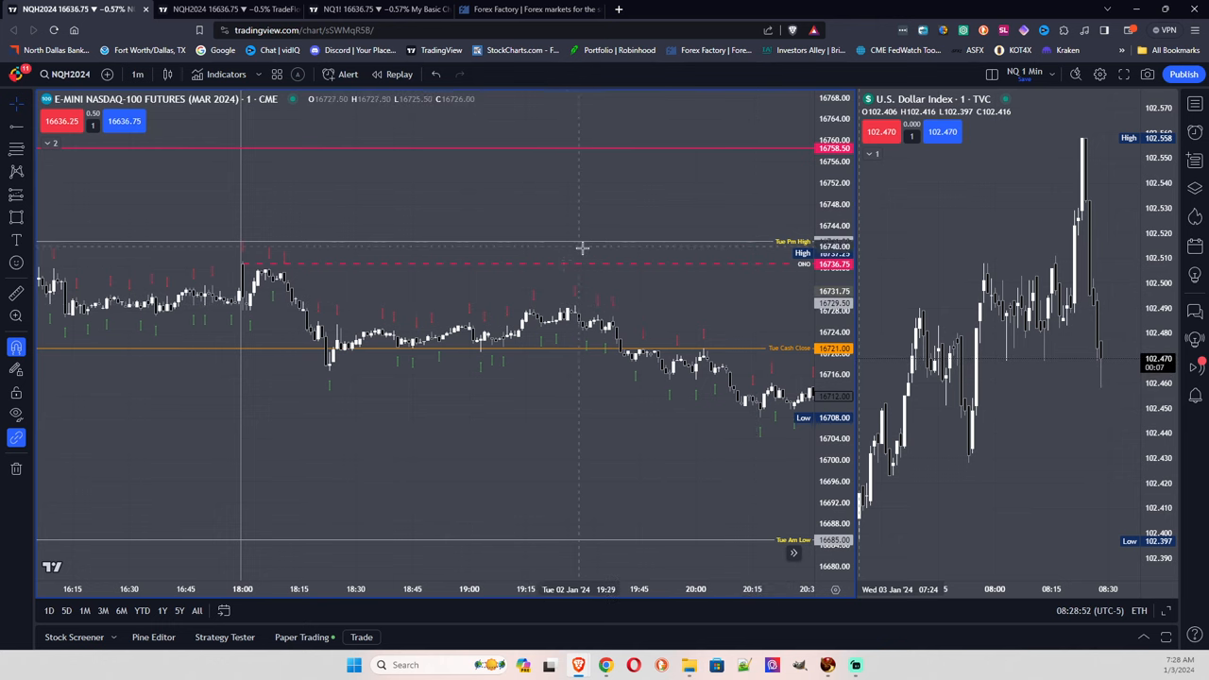
{"action": "mouse_move", "coordinate": [754, 317]}
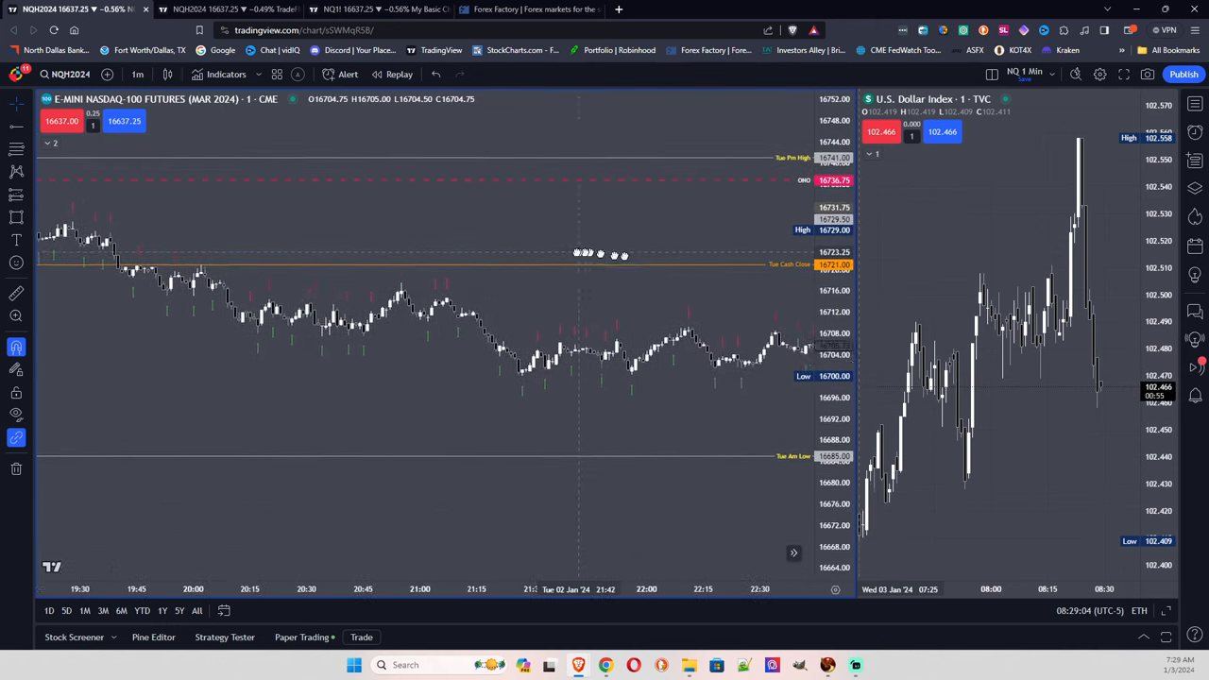
Step: Bring the overnight 02:15–05:30 stretch of the NQ 1-minute chart into view with its two yellow FVG zones
{"action": "scroll", "scroll_direction": "right", "scroll_amount": 3}
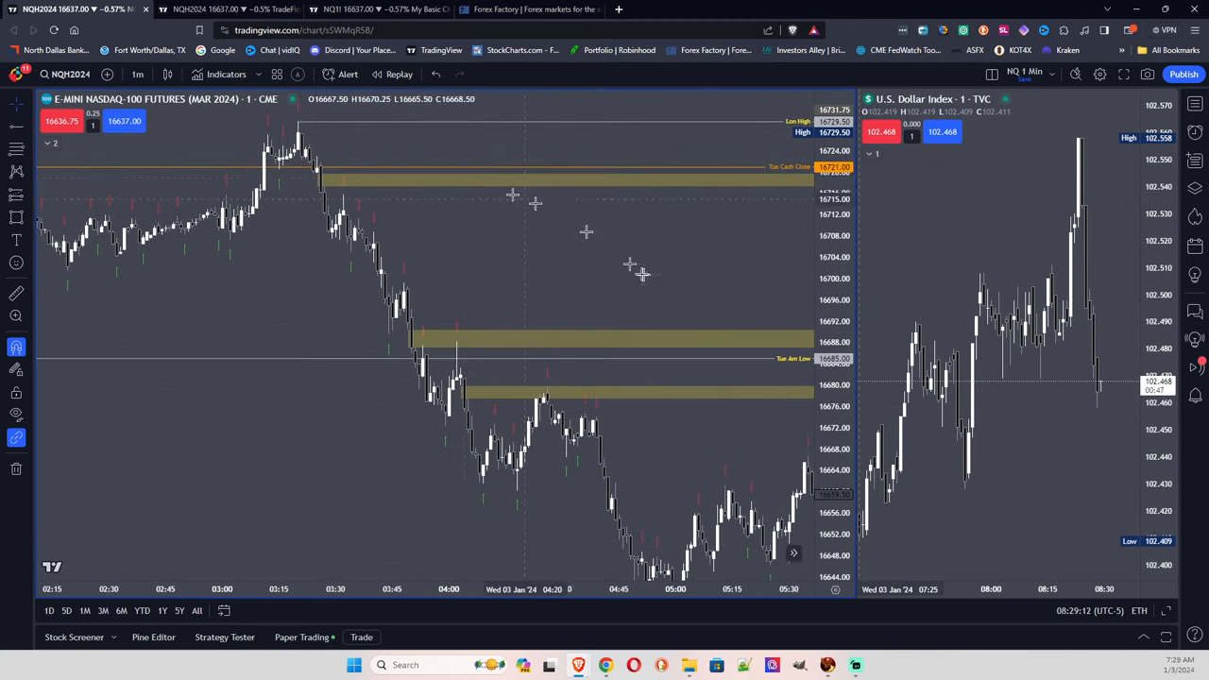
{"action": "mouse_move", "coordinate": [298, 144]}
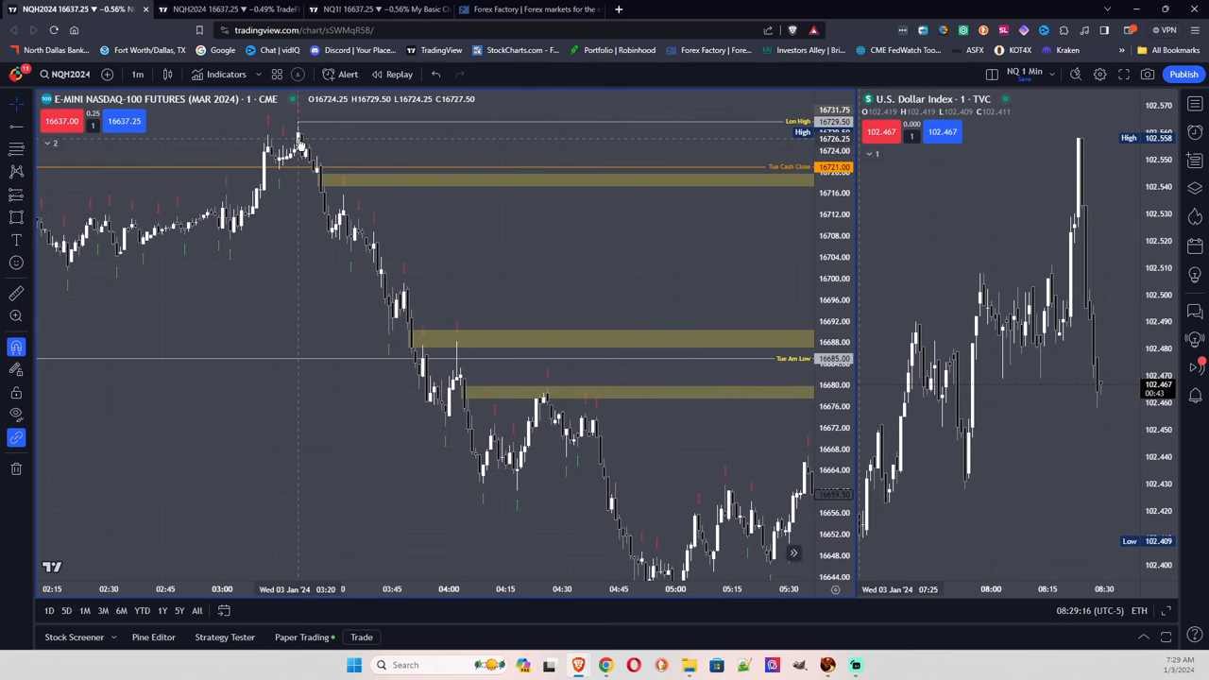
{"action": "mouse_move", "coordinate": [627, 223]}
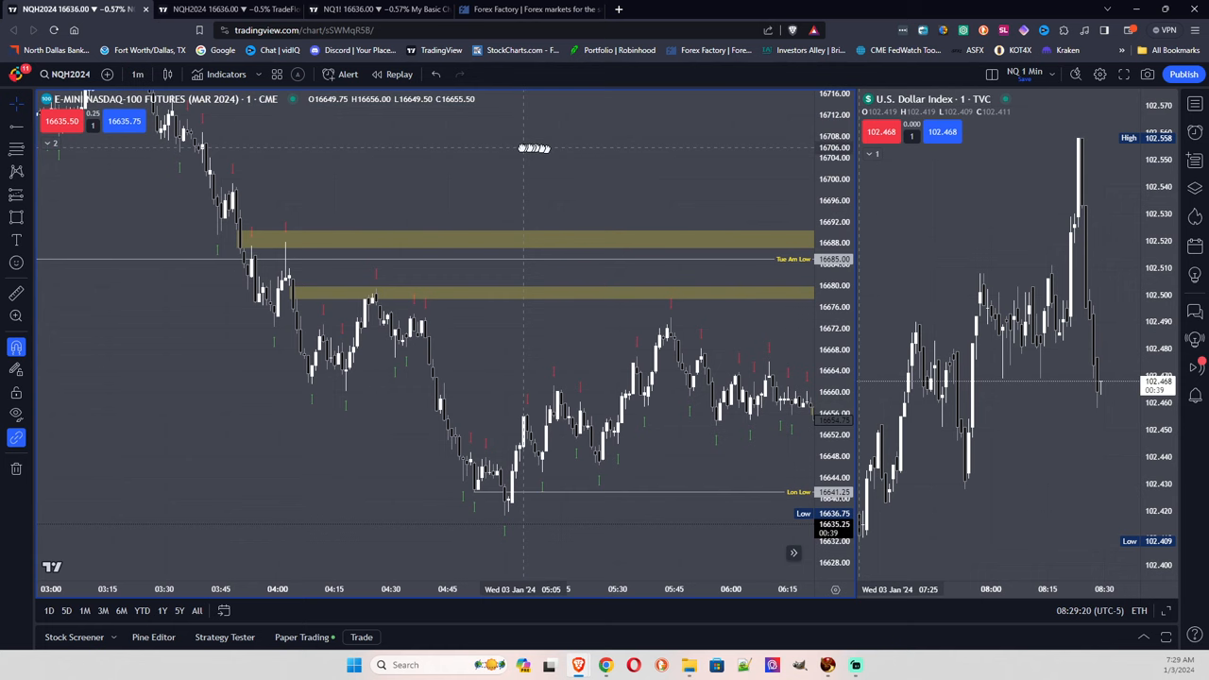
{"action": "mouse_move", "coordinate": [476, 195]}
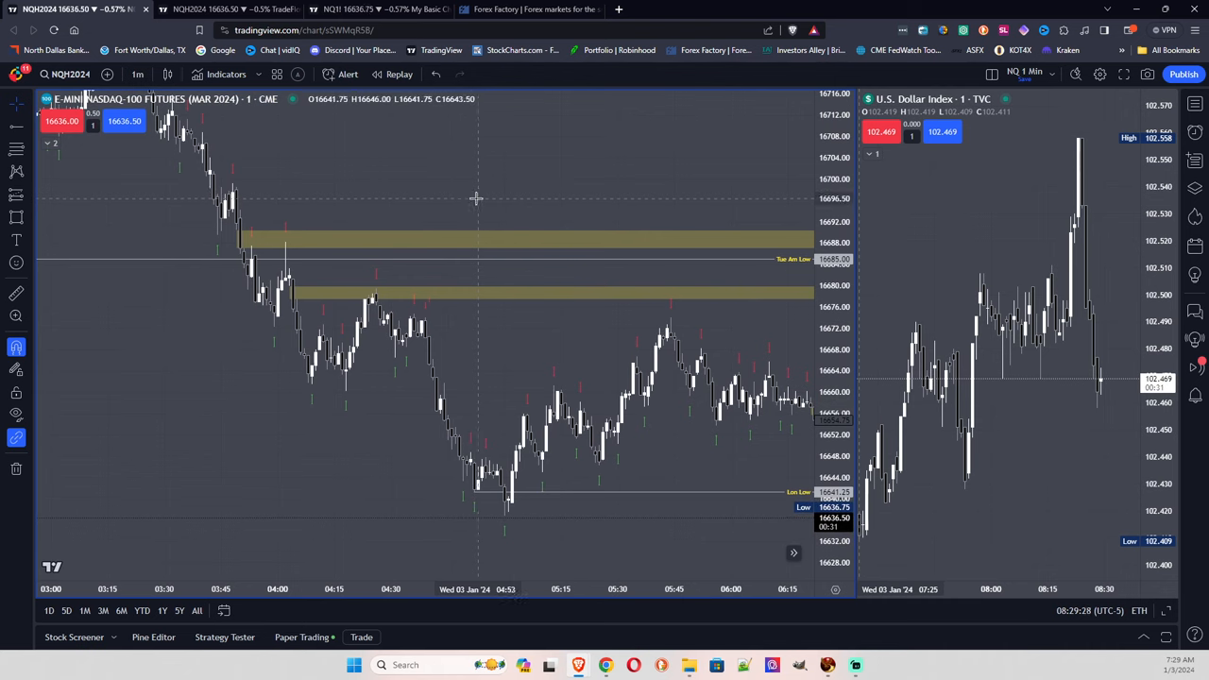
{"action": "mouse_move", "coordinate": [506, 236]}
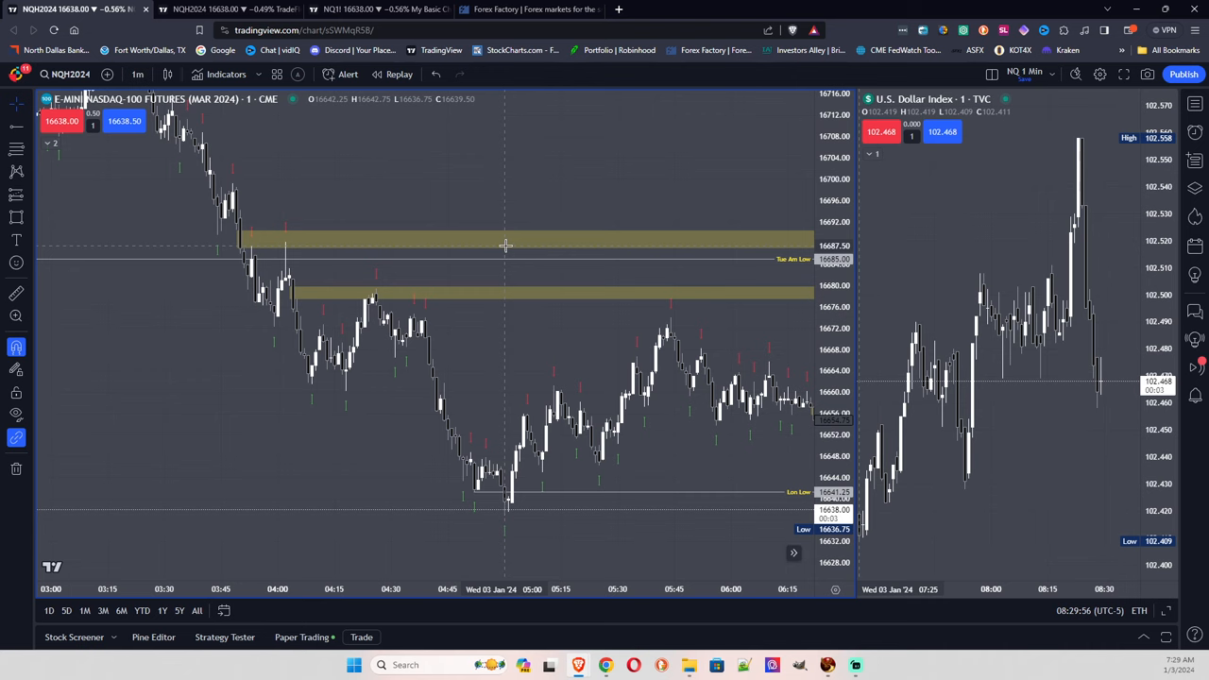
{"action": "mouse_move", "coordinate": [571, 415]}
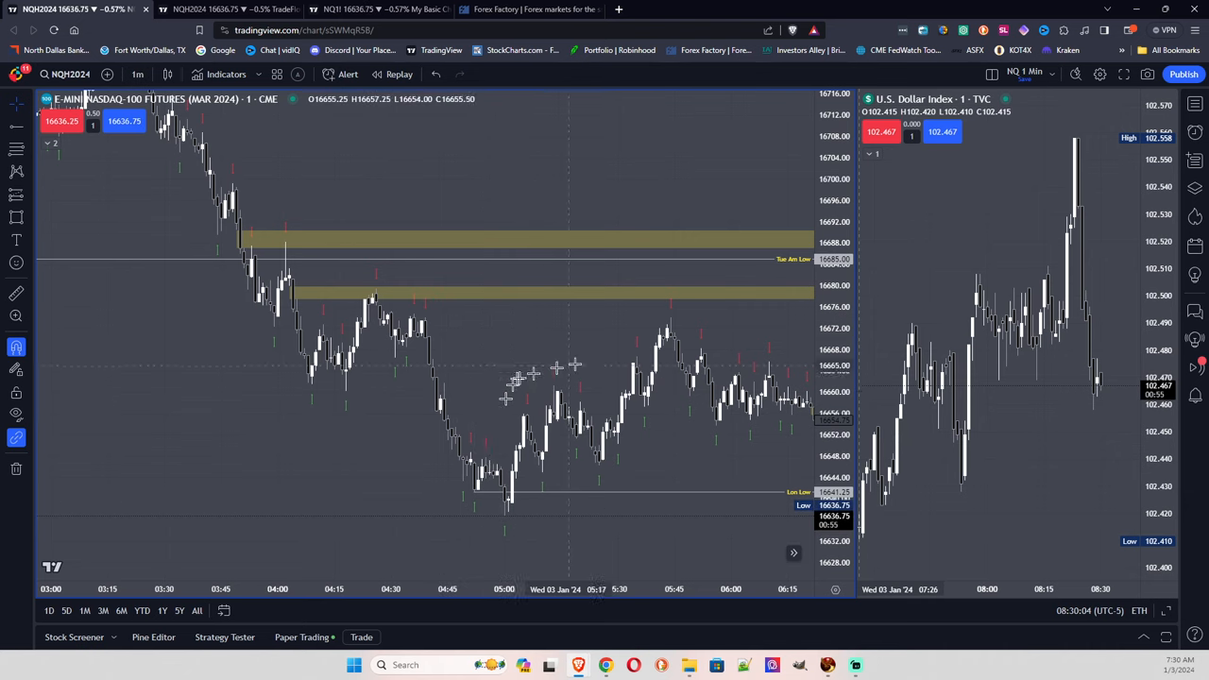
{"action": "mouse_move", "coordinate": [756, 325]}
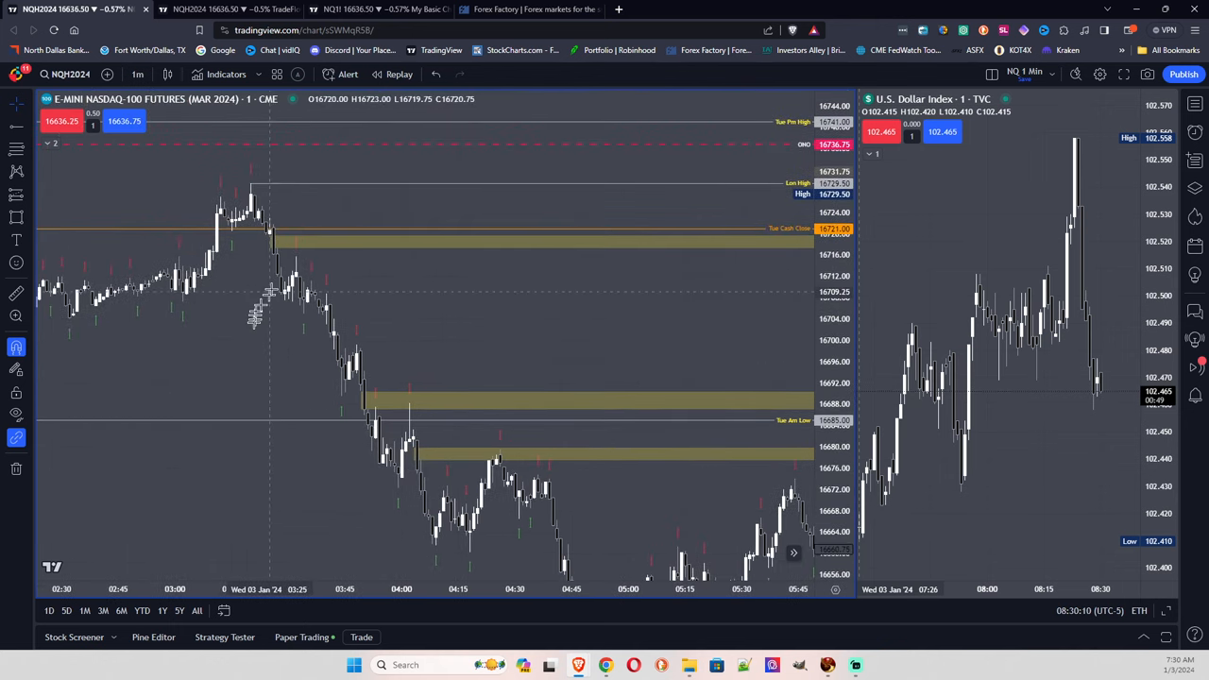
{"action": "mouse_move", "coordinate": [303, 255]}
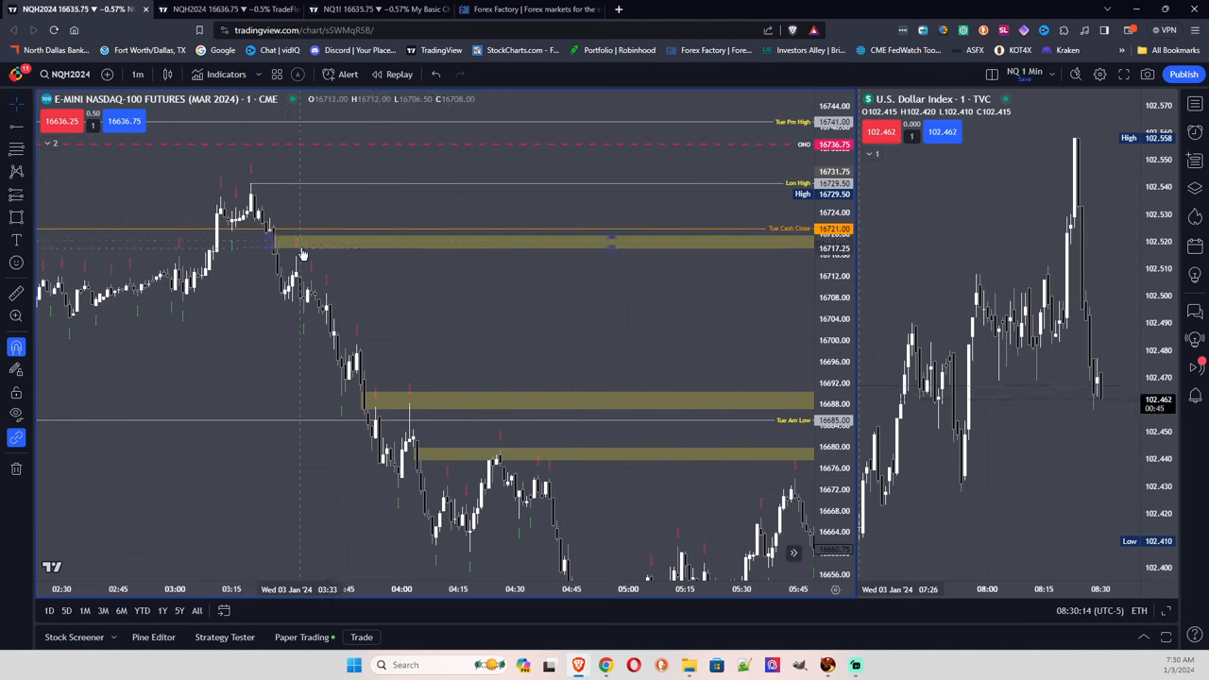
{"action": "mouse_move", "coordinate": [390, 397]}
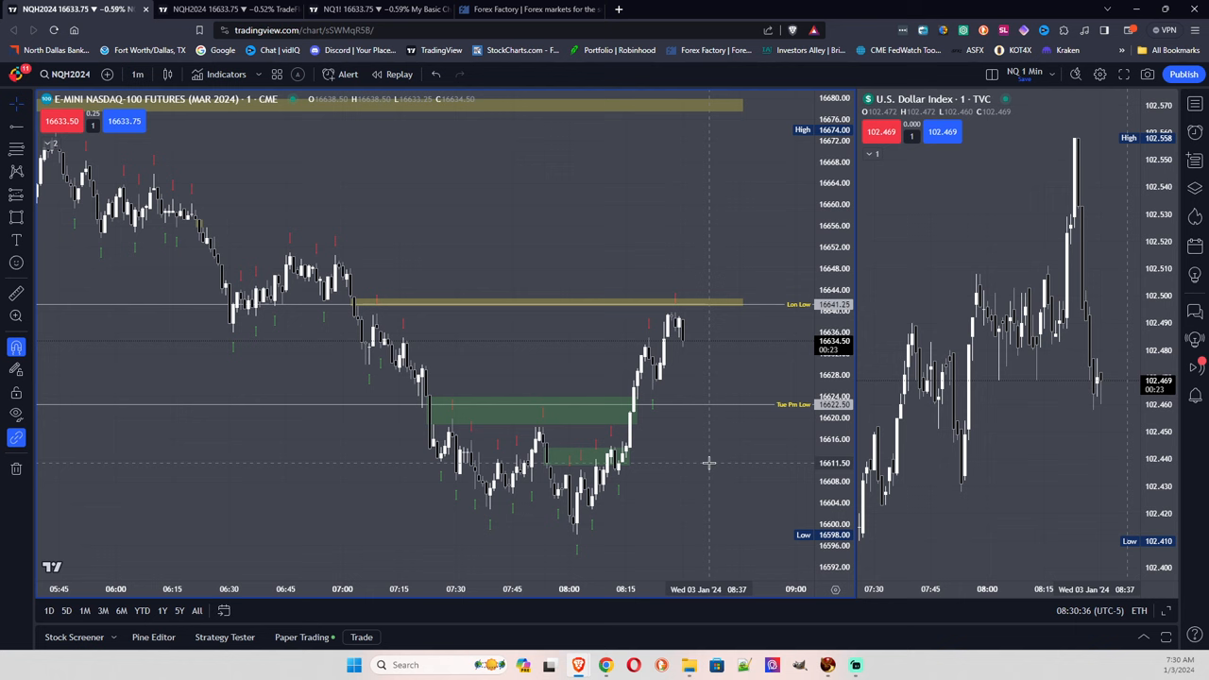
{"action": "mouse_move", "coordinate": [589, 276]}
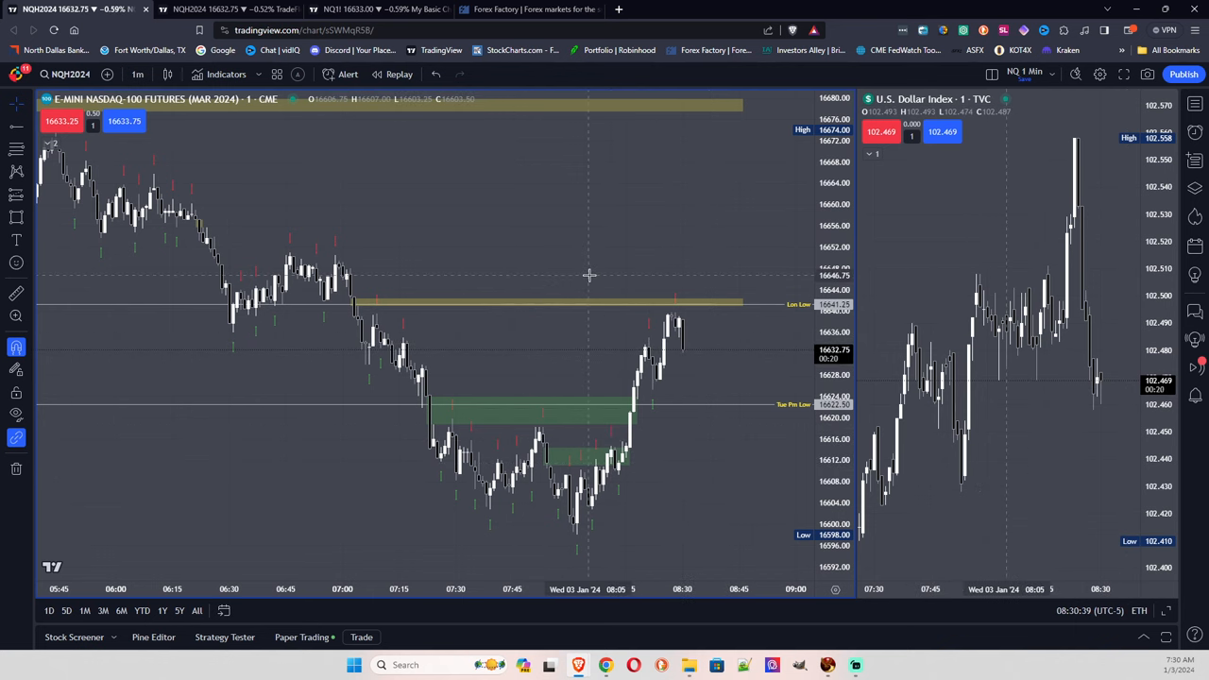
{"action": "mouse_move", "coordinate": [756, 257]}
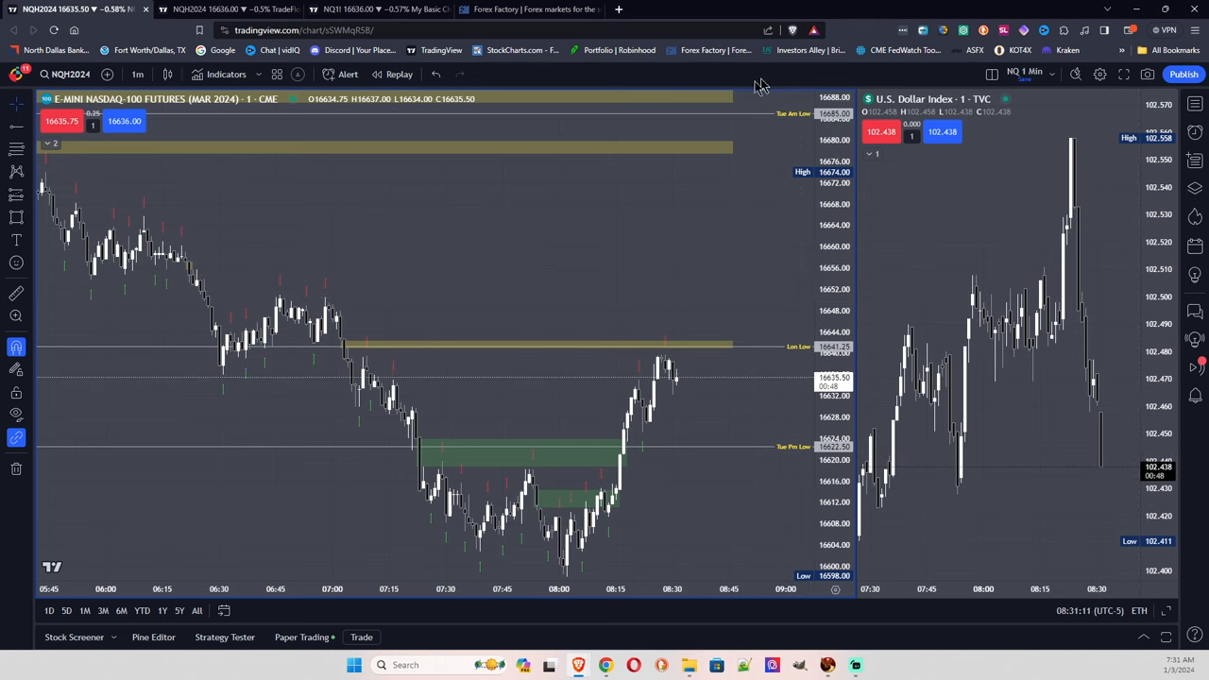
Step: Switch to the NQ1! 24-hour daily chart with its higher-timeframe levels near the 2024 highs
{"action": "left_click", "coordinate": [378, 7]}
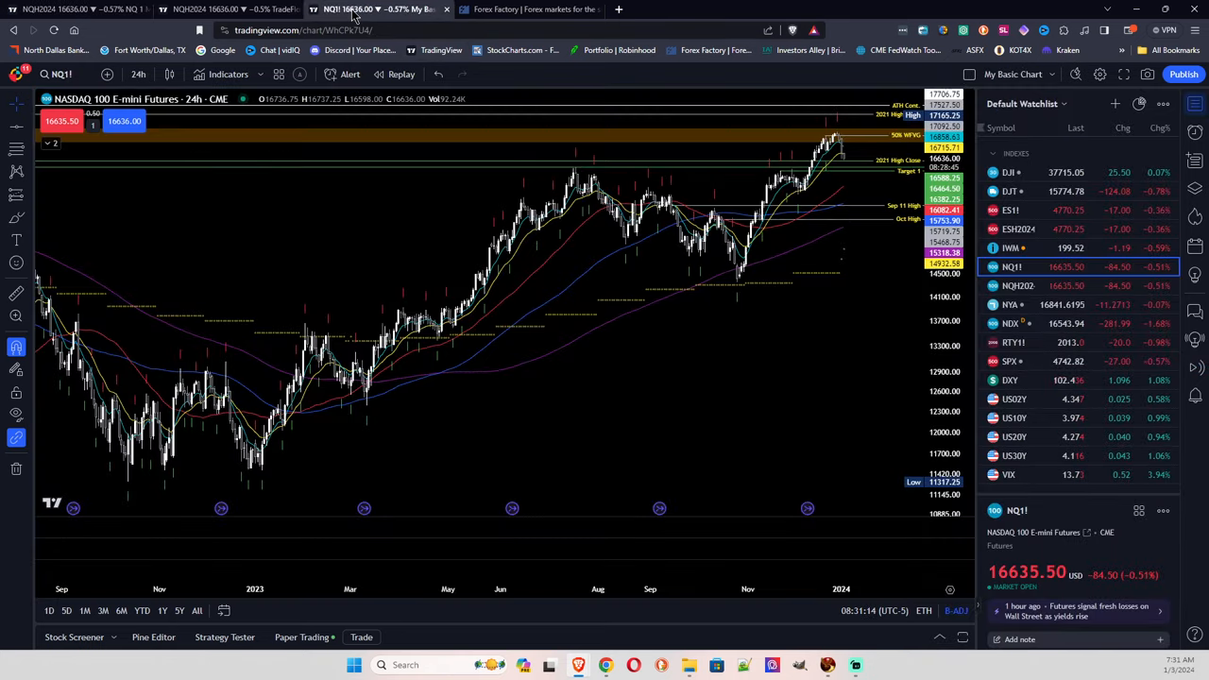
{"action": "mouse_move", "coordinate": [633, 338]}
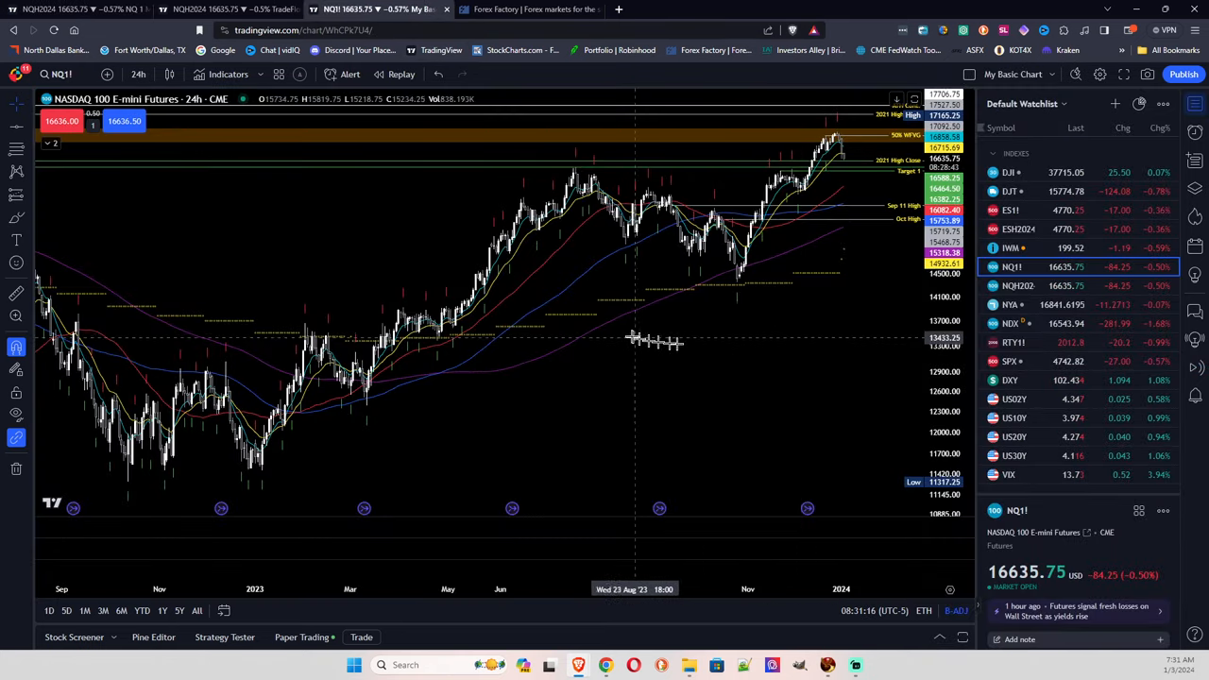
{"action": "mouse_move", "coordinate": [854, 189]}
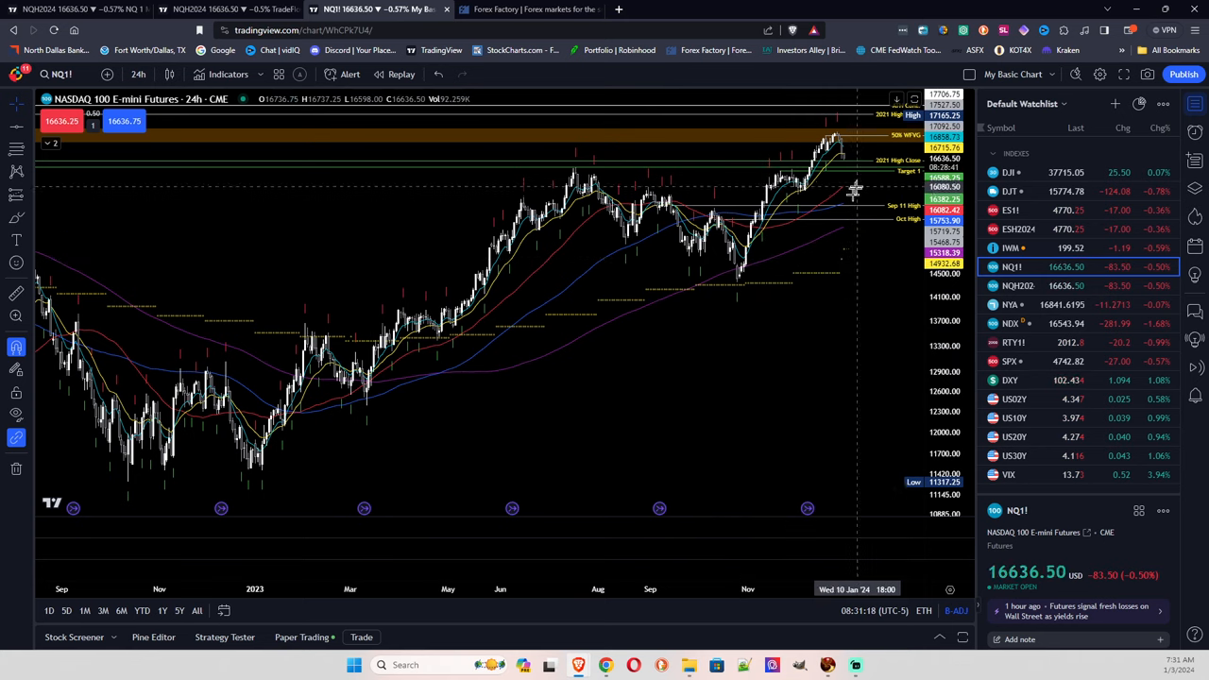
{"action": "mouse_move", "coordinate": [848, 178]}
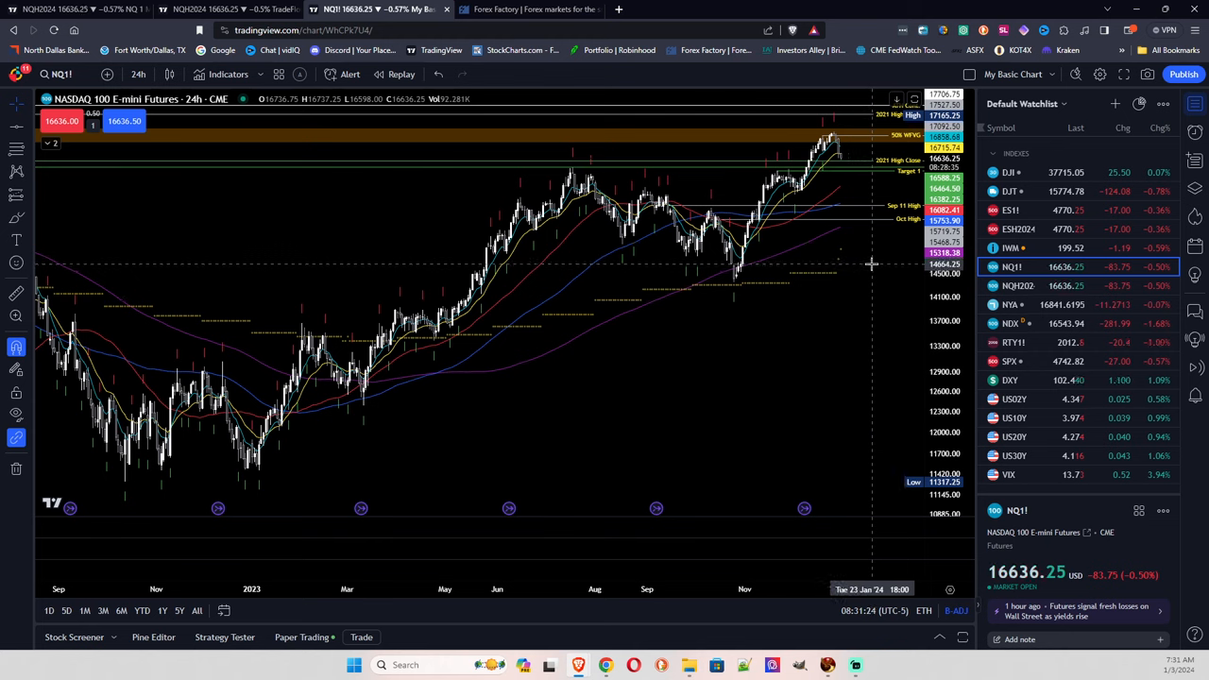
{"action": "mouse_move", "coordinate": [767, 234]}
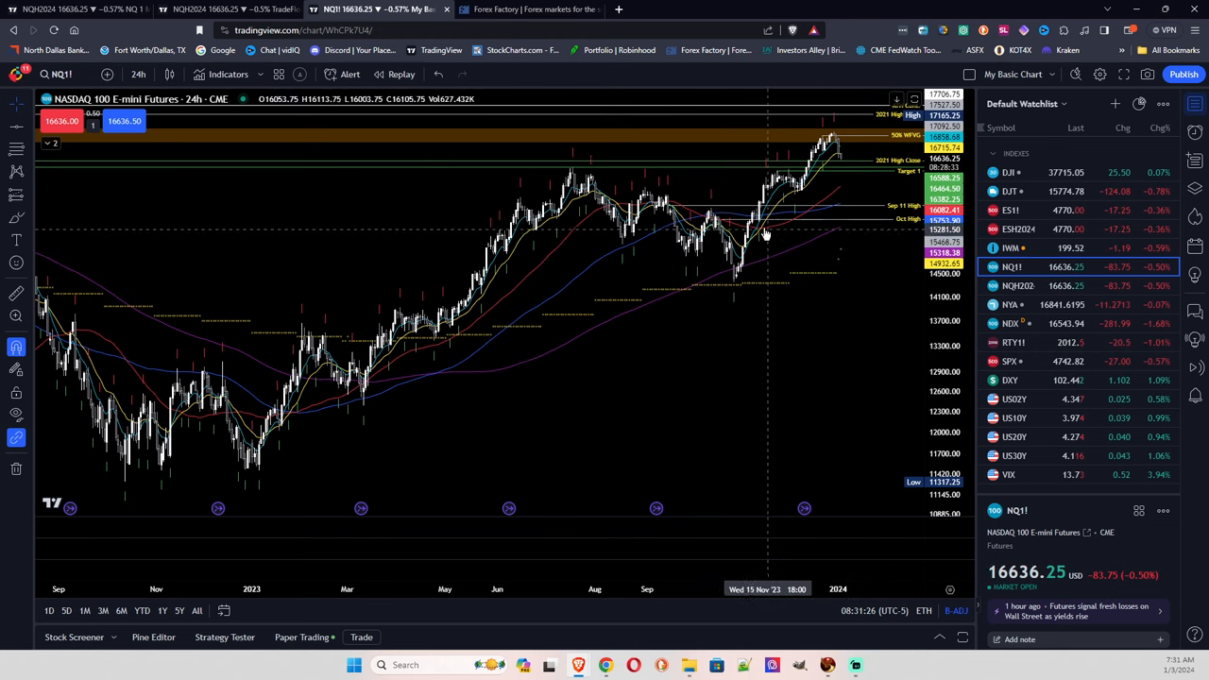
{"action": "mouse_move", "coordinate": [476, 174]}
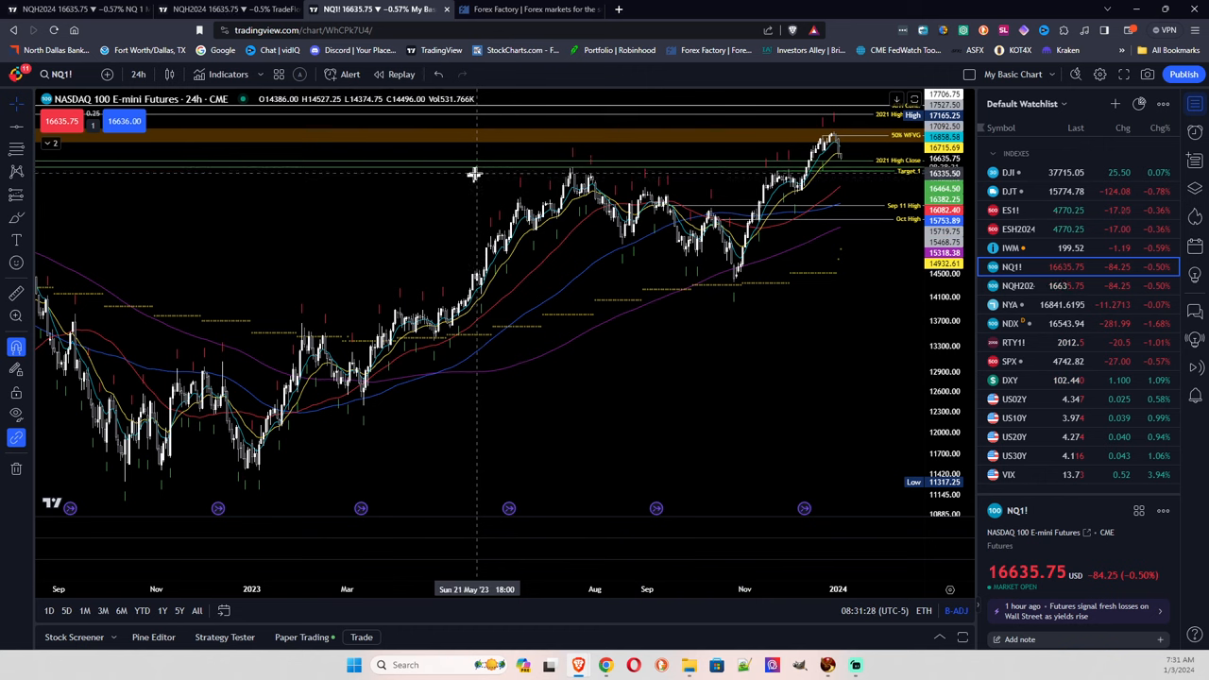
{"action": "mouse_move", "coordinate": [843, 211]}
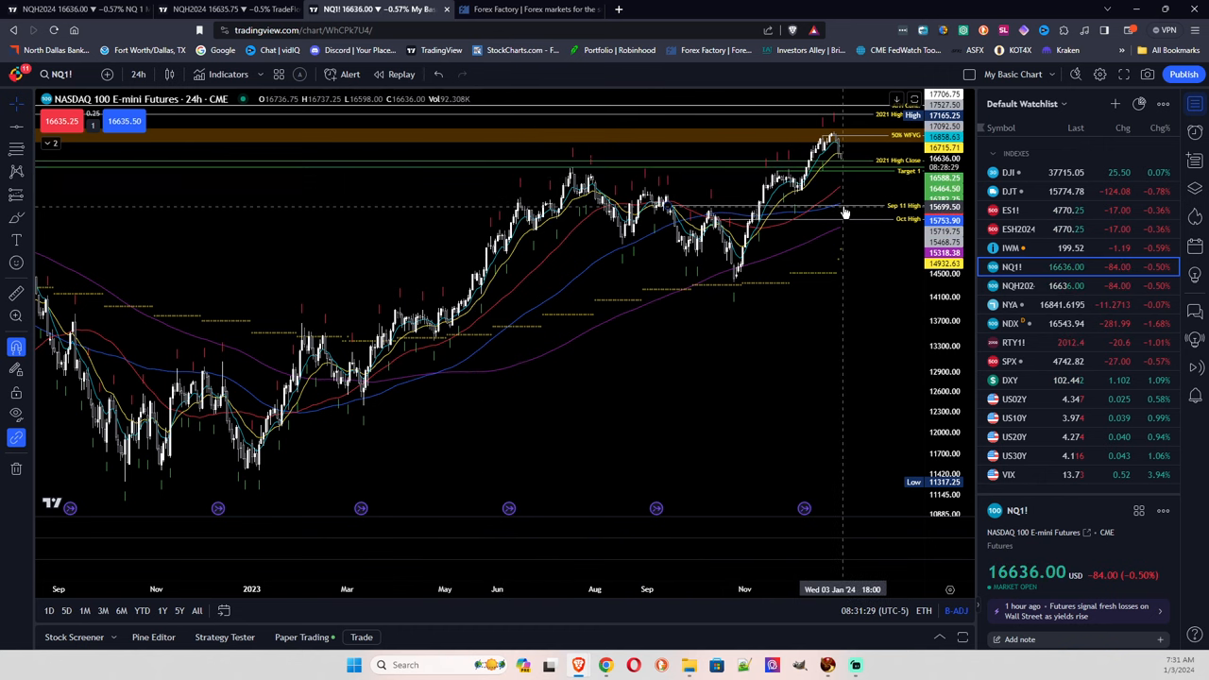
{"action": "mouse_move", "coordinate": [873, 211]}
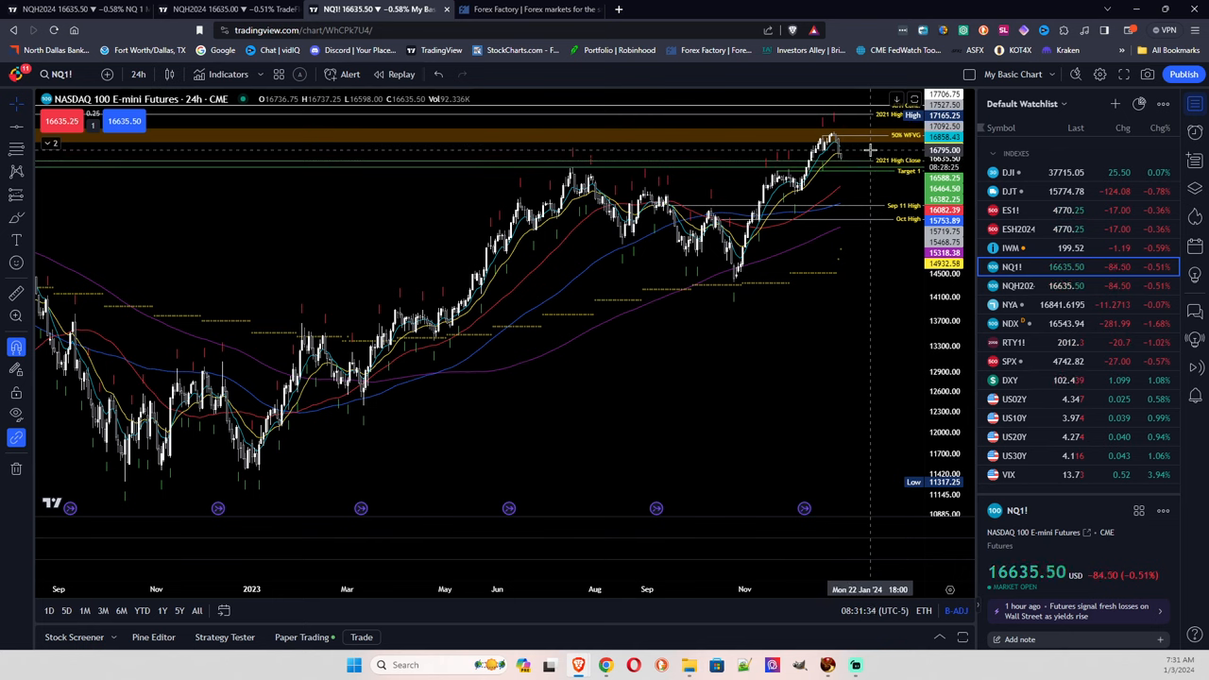
{"action": "mouse_move", "coordinate": [871, 161]}
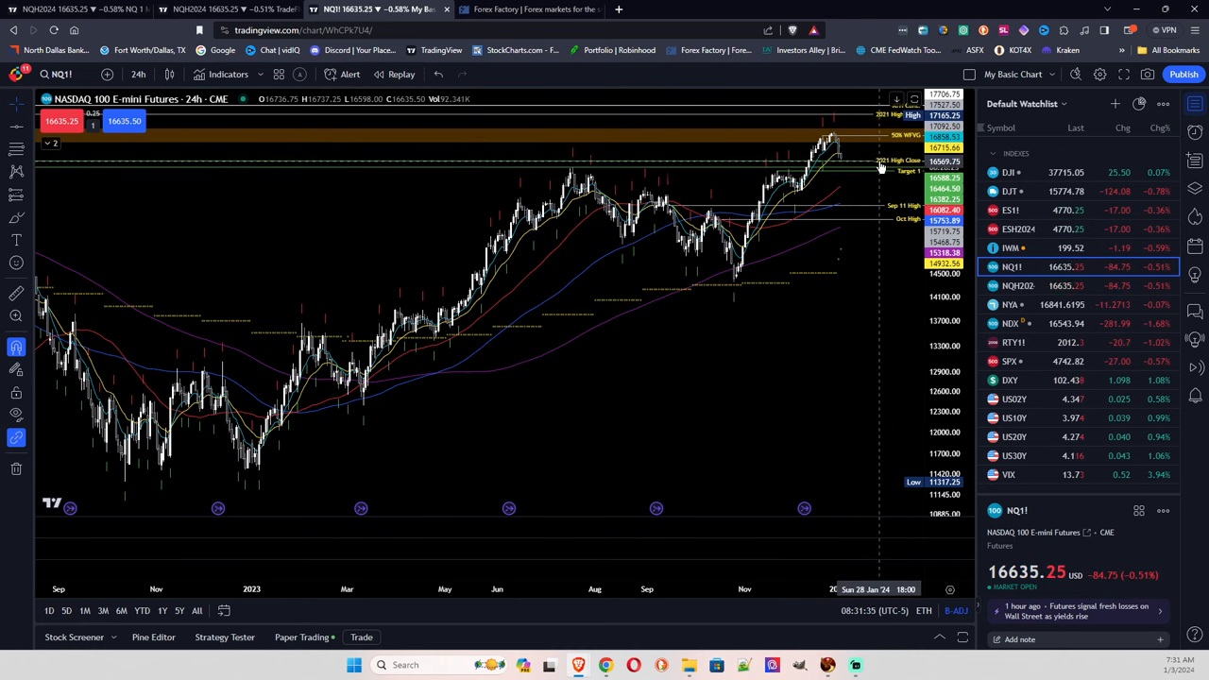
{"action": "mouse_move", "coordinate": [876, 212]}
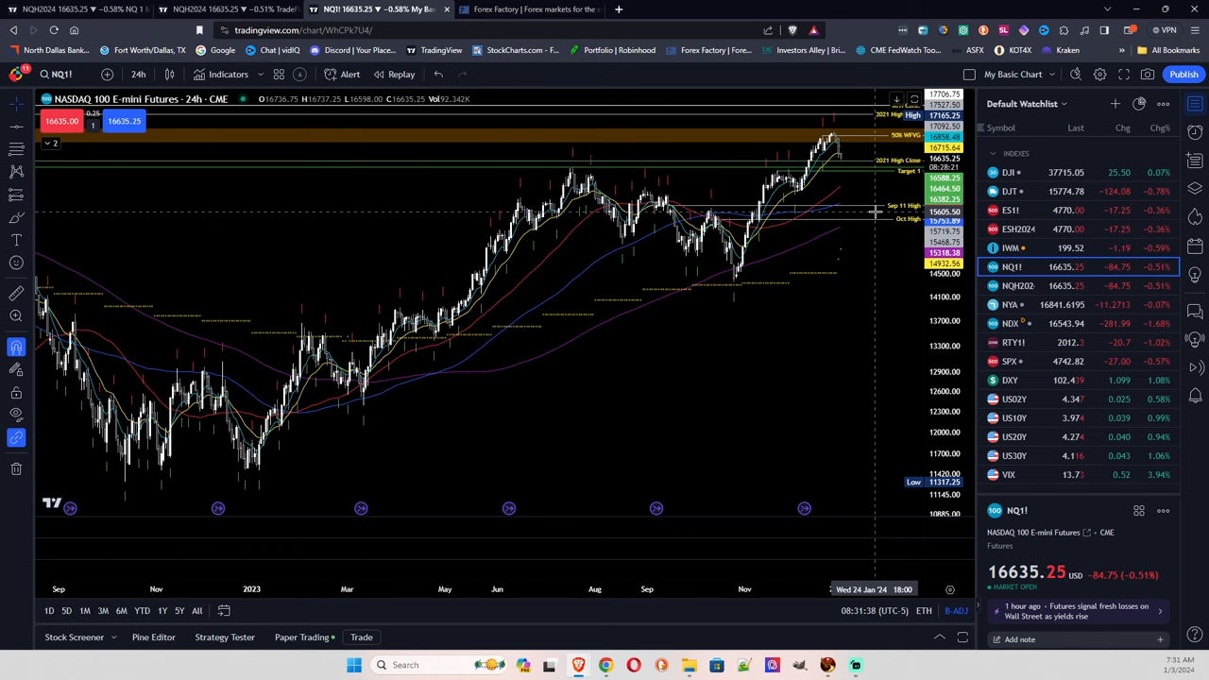
{"action": "mouse_move", "coordinate": [876, 198]}
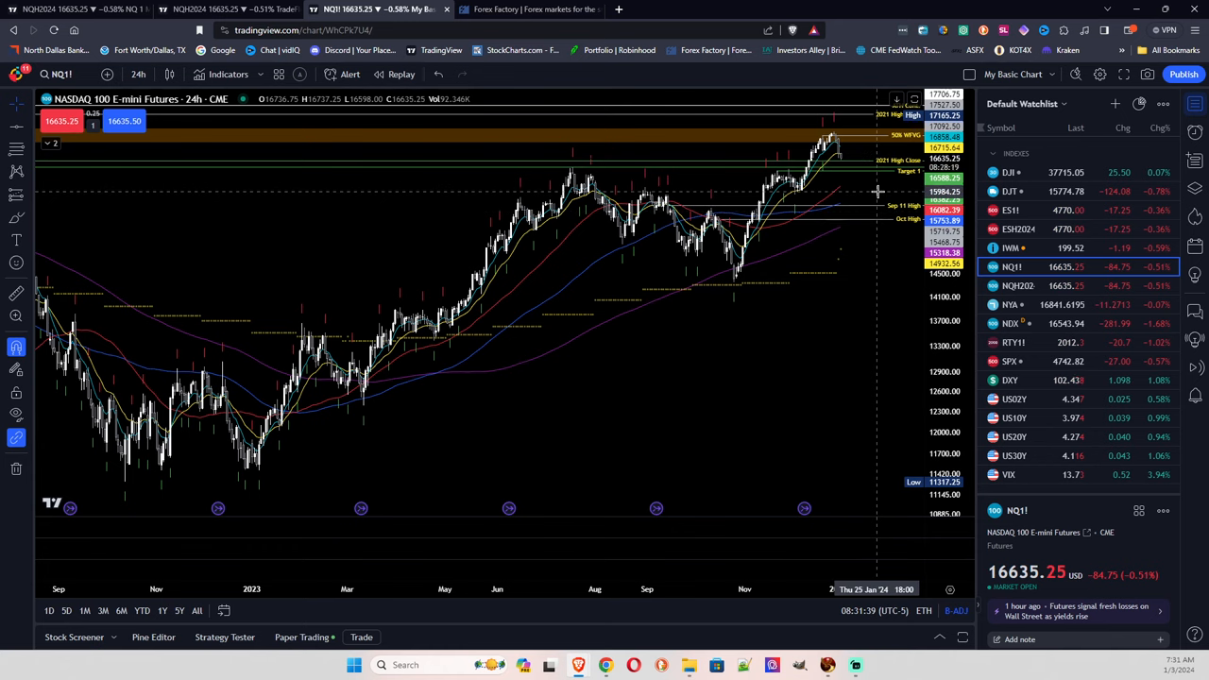
{"action": "mouse_move", "coordinate": [873, 180]}
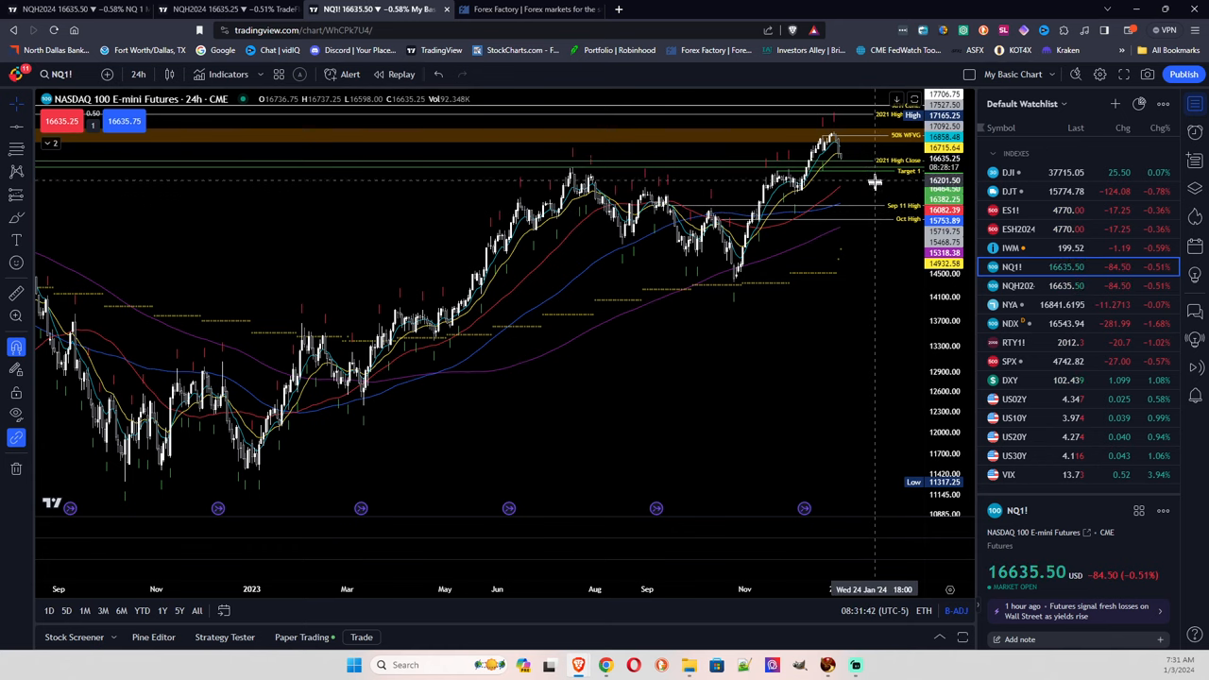
{"action": "mouse_move", "coordinate": [866, 185]}
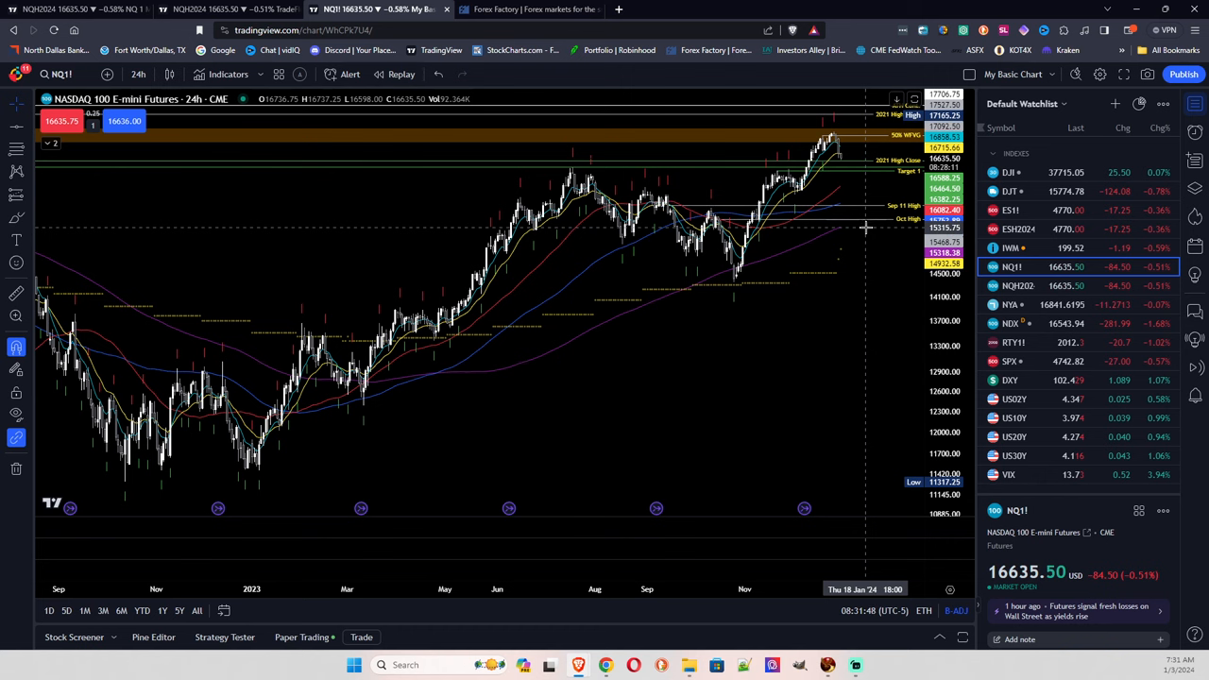
{"action": "mouse_move", "coordinate": [859, 291]}
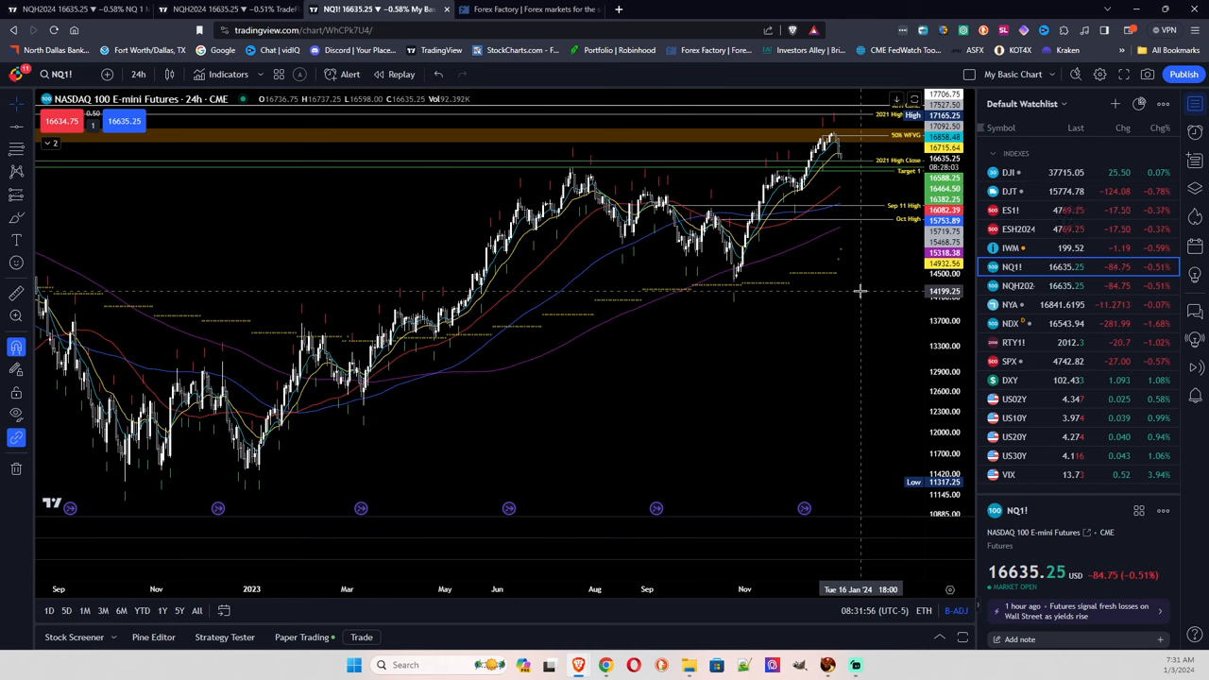
{"action": "mouse_move", "coordinate": [846, 301]}
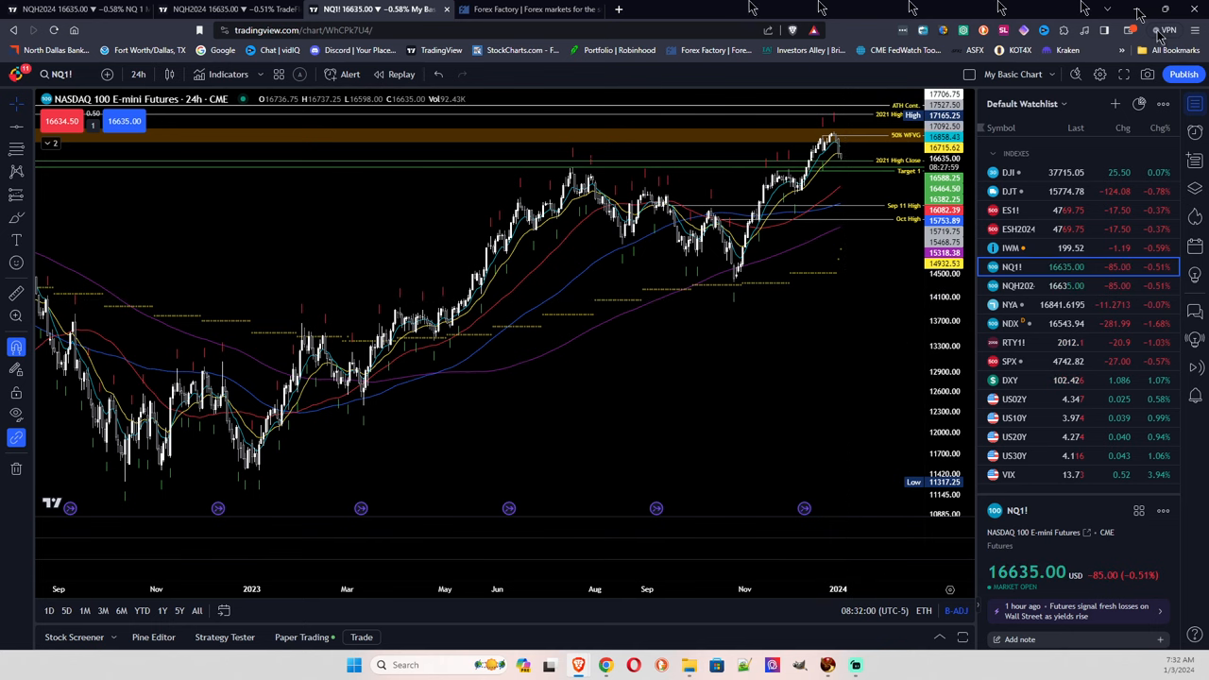
Step: Return to Forex Factory showing today's USD events, including the FOMC Meeting Minutes
{"action": "left_click", "coordinate": [529, 10]}
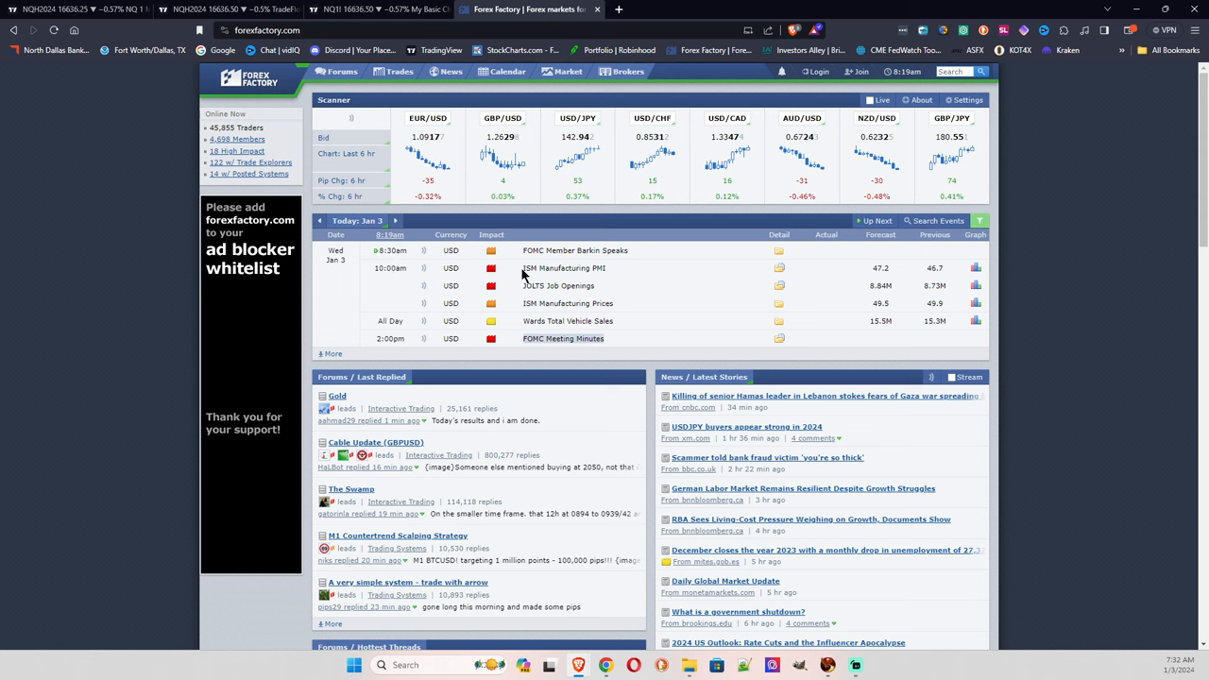
{"action": "mouse_move", "coordinate": [651, 280]}
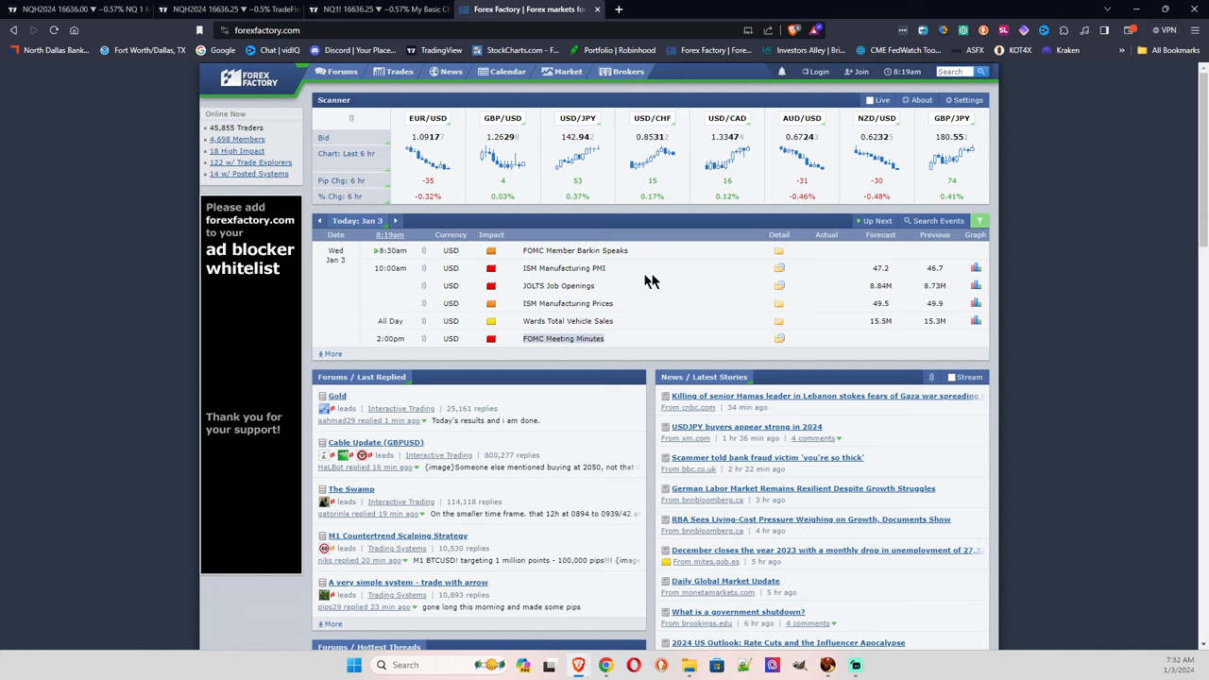
{"action": "mouse_move", "coordinate": [649, 282]}
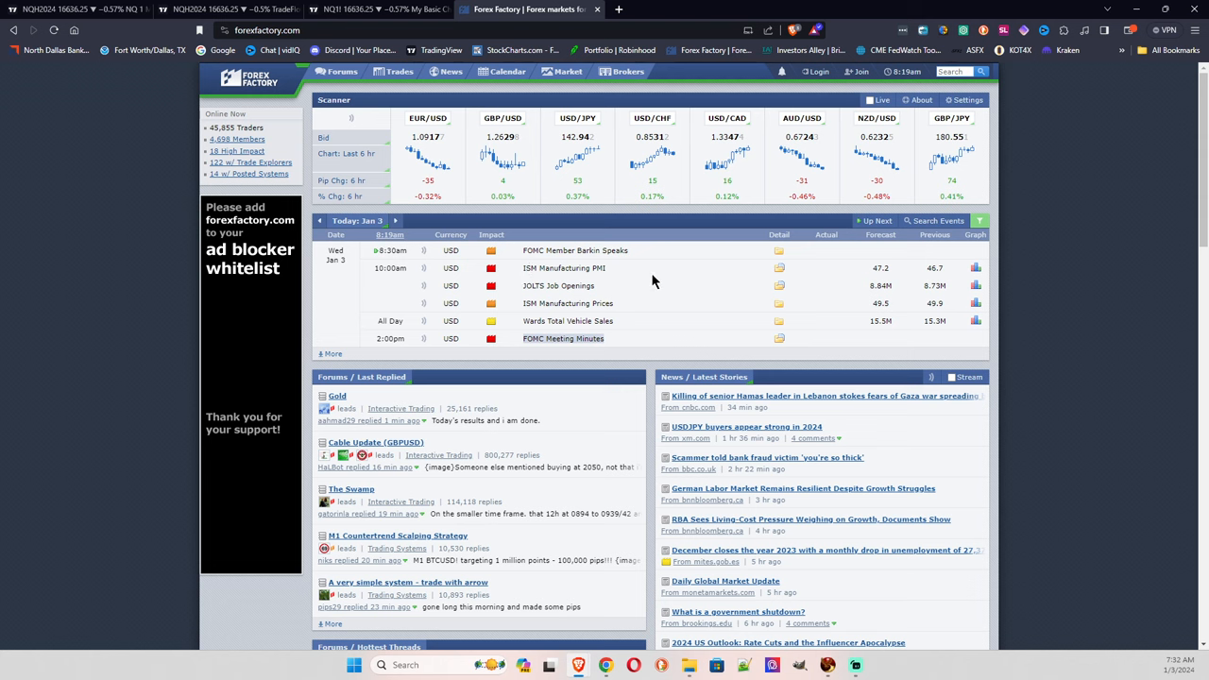